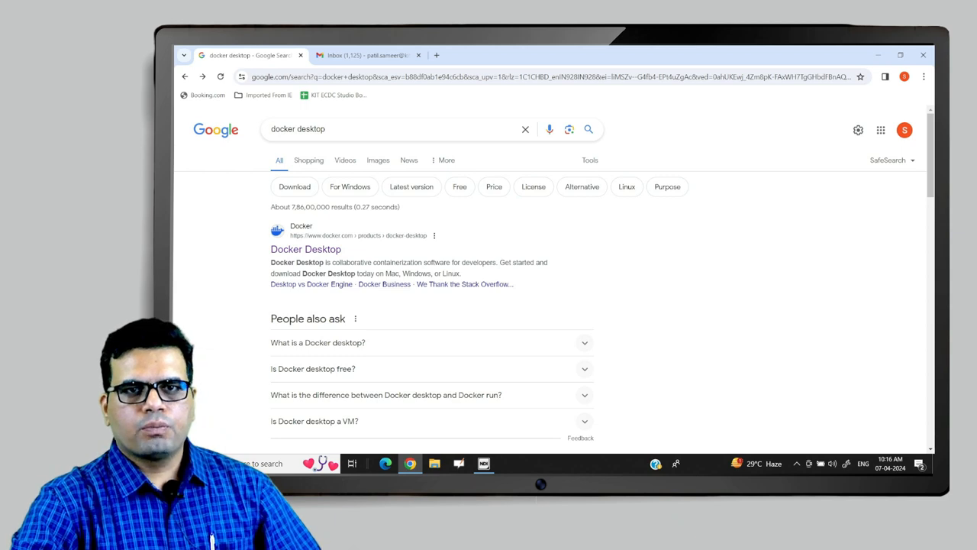
{"action": "mouse_move", "coordinate": [306, 249]}
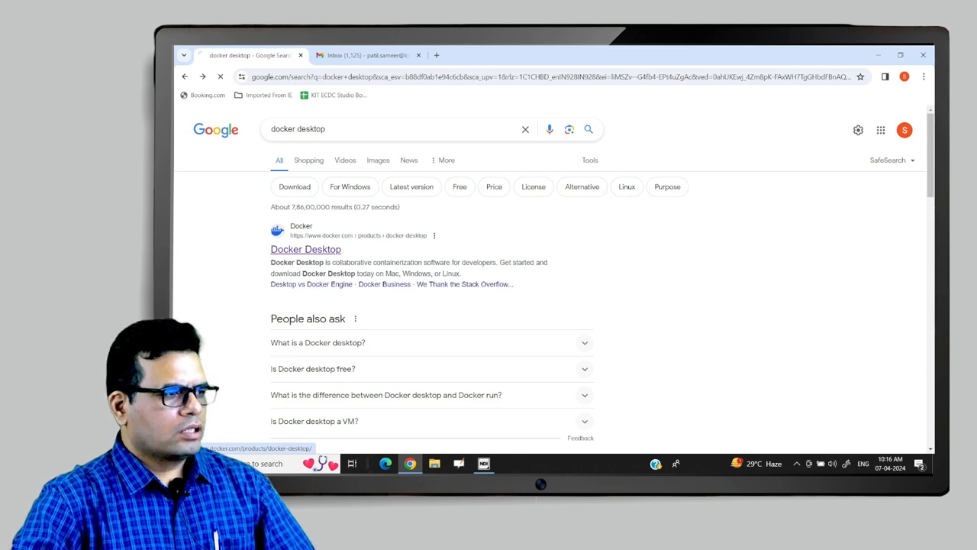
- Go from the search result to docker.com and start the Docker Desktop for Windows download
{"action": "left_click", "coordinate": [305, 249]}
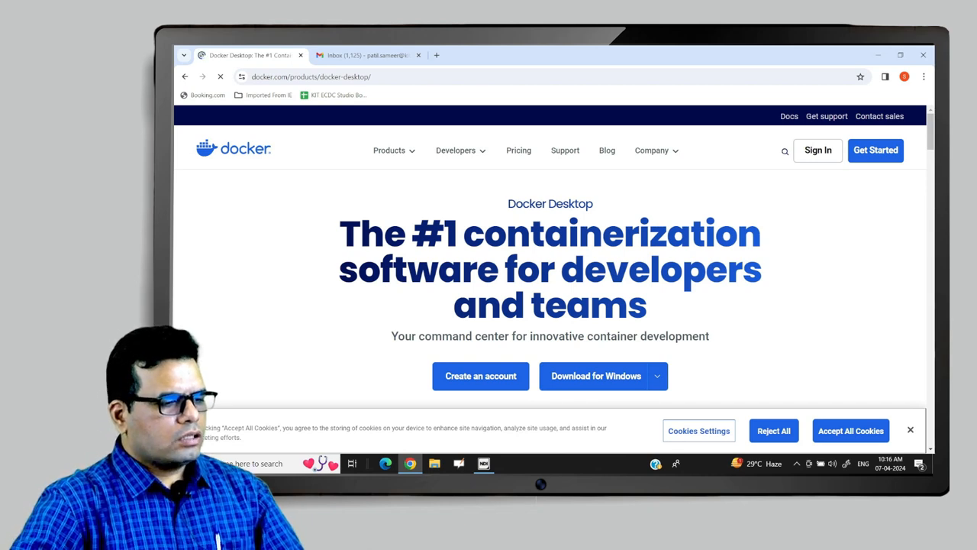
{"action": "scroll", "scroll_direction": "down", "scroll_amount": 3}
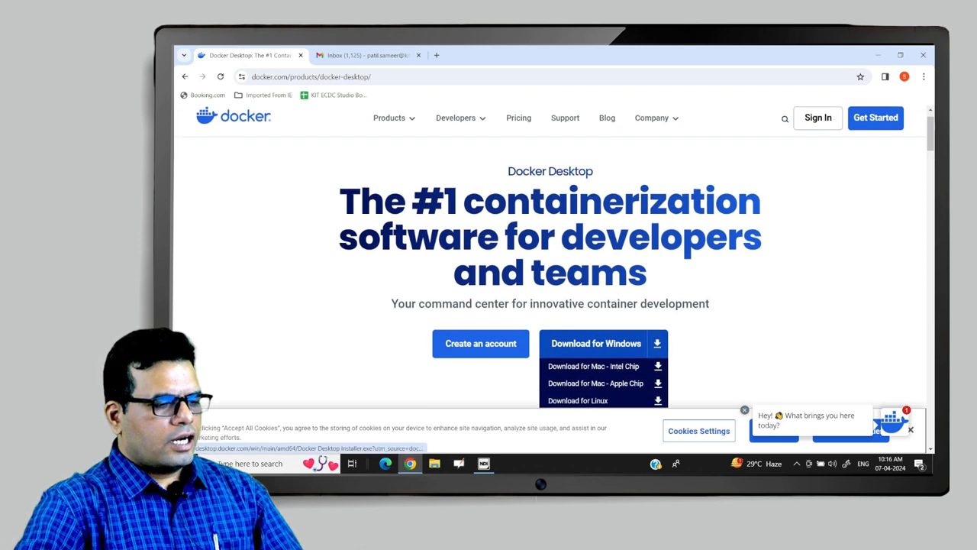
{"action": "scroll", "scroll_direction": "down", "scroll_amount": 3}
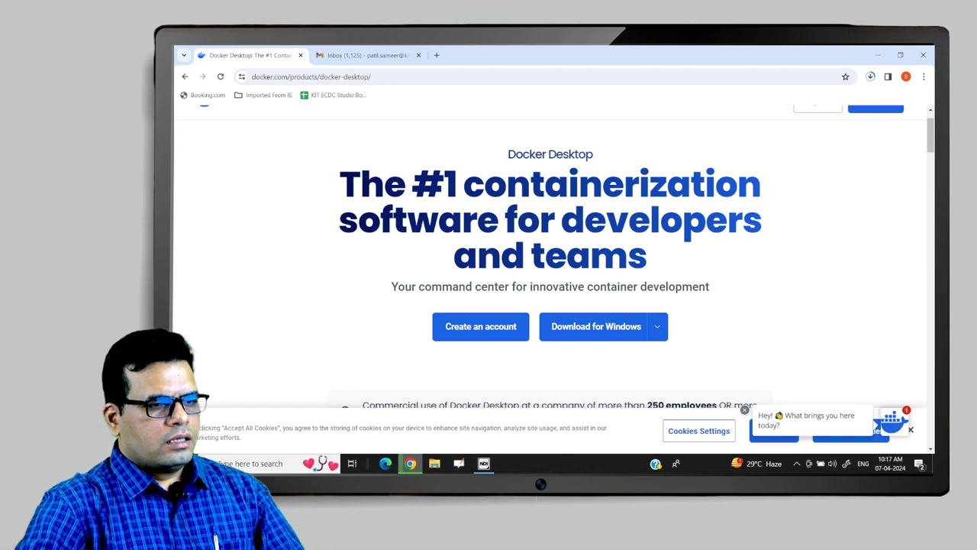
- Show the Downloads folder containing Docker Desktop Installer
{"action": "left_click", "coordinate": [871, 76]}
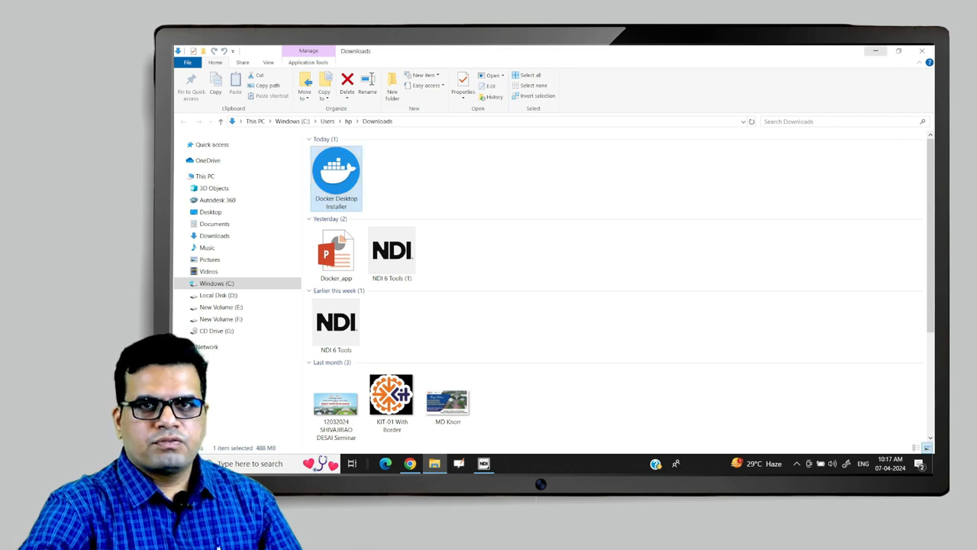
{"action": "mouse_move", "coordinate": [876, 51]}
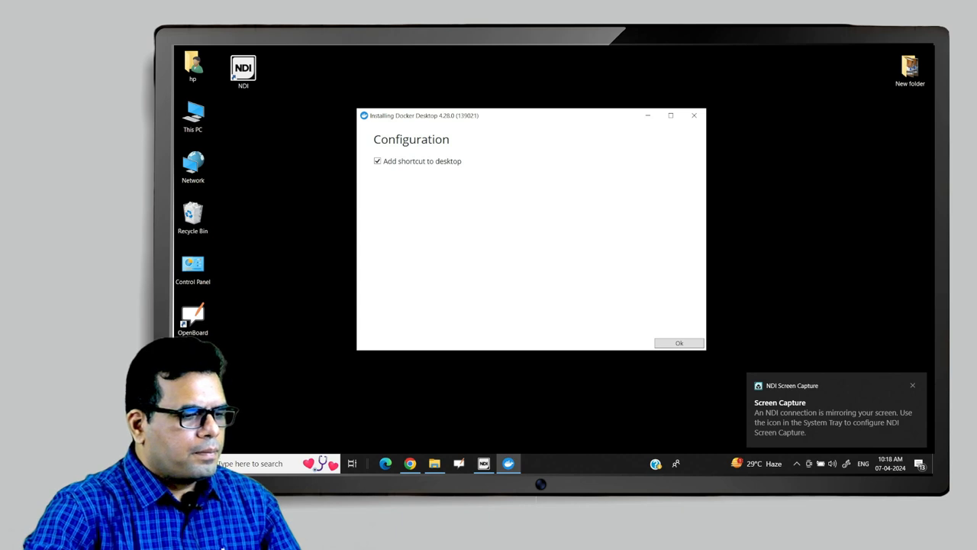
- Accept the installer configuration with Ok and start a Windows settings search
{"action": "left_click", "coordinate": [678, 343]}
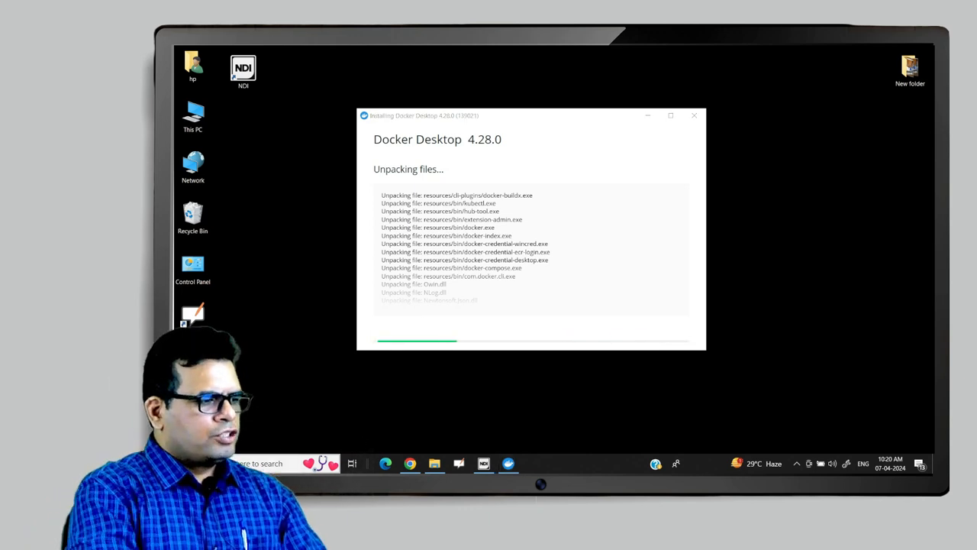
{"action": "left_click", "coordinate": [260, 464]}
{"action": "type", "text": "add re"}
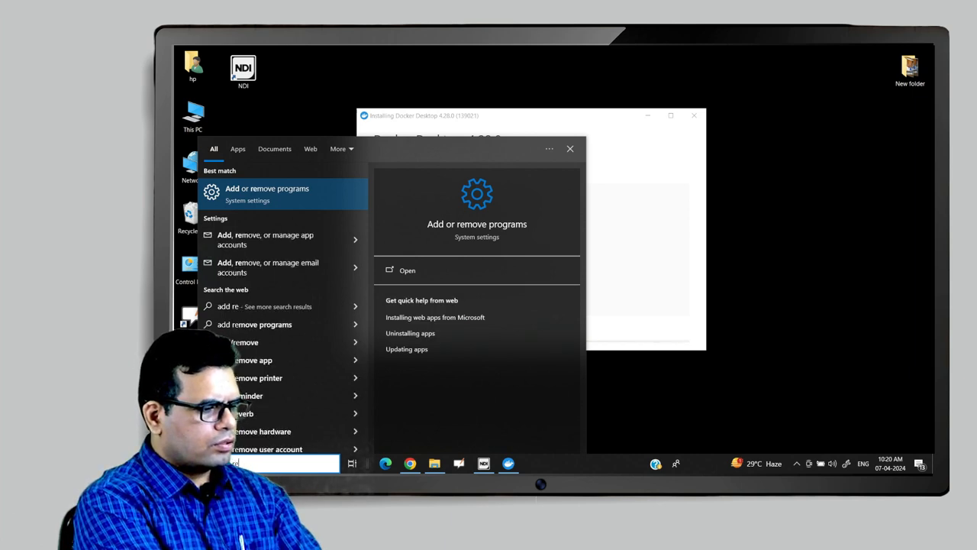
- Find Turn Windows features on or off via 'feature' and tick Windows Subsystem for Linux
{"action": "type", "text": "feature"}
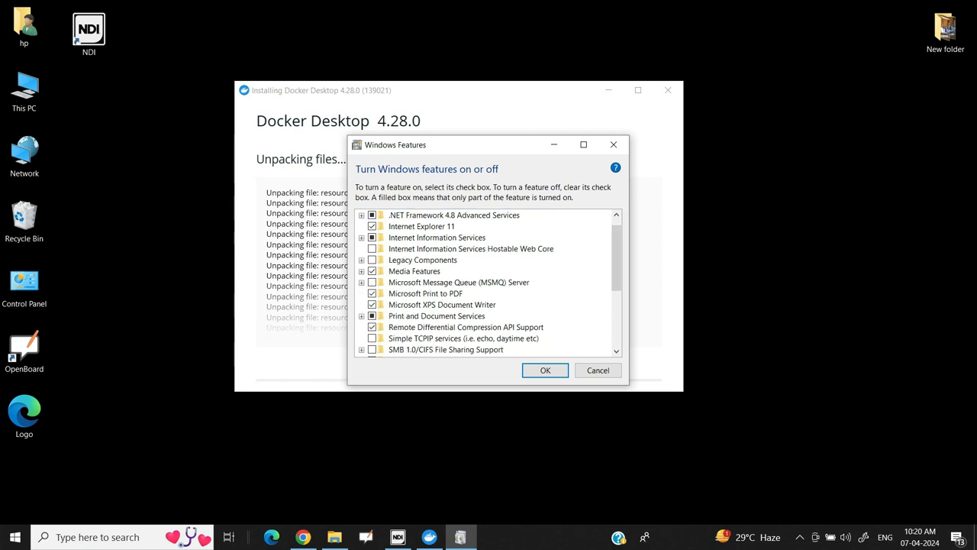
{"action": "scroll", "scroll_direction": "down", "scroll_amount": 3}
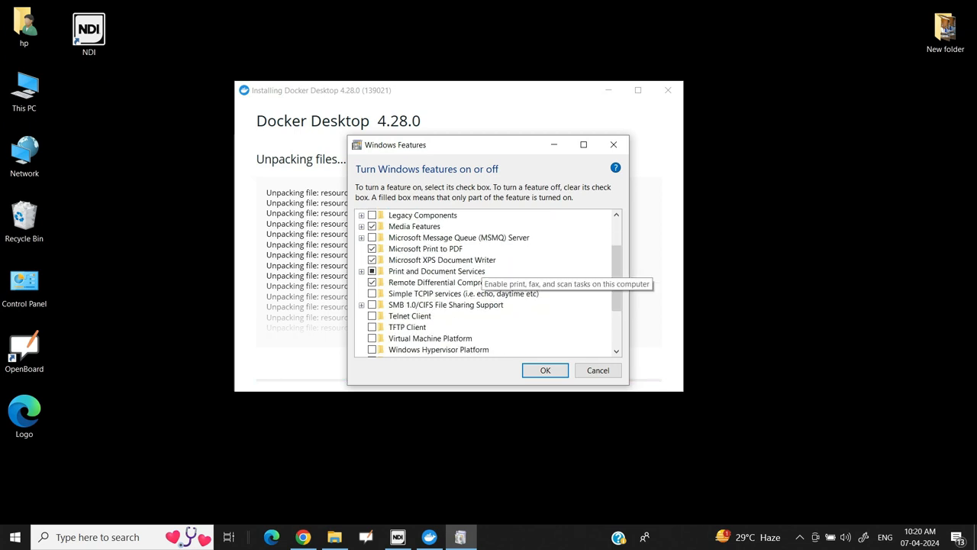
{"action": "scroll", "scroll_direction": "down", "scroll_amount": 3}
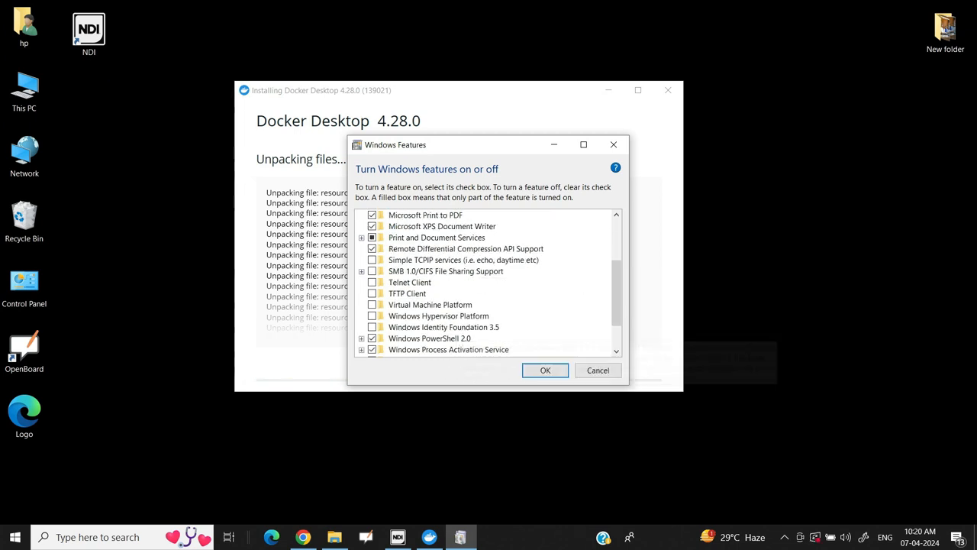
{"action": "scroll", "scroll_direction": "down", "scroll_amount": 3}
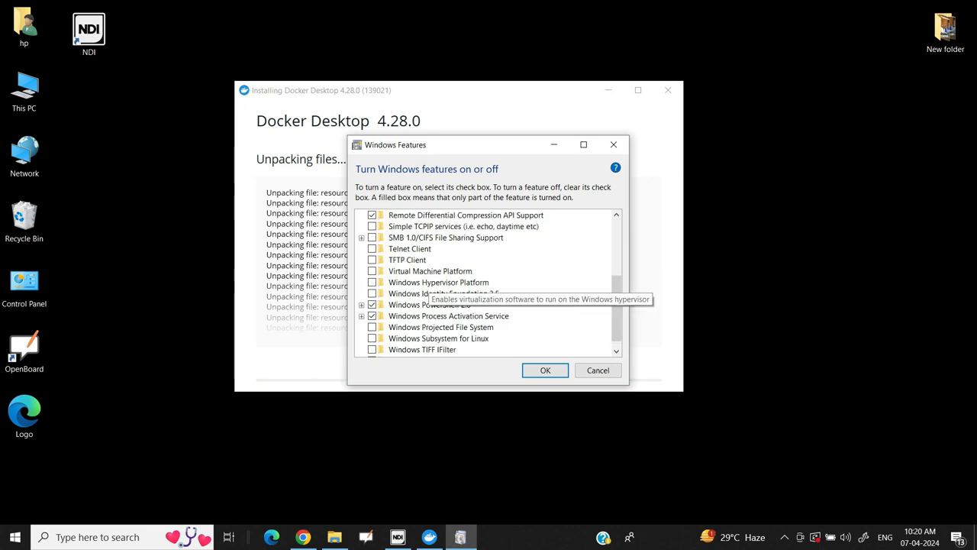
{"action": "mouse_move", "coordinate": [443, 293]}
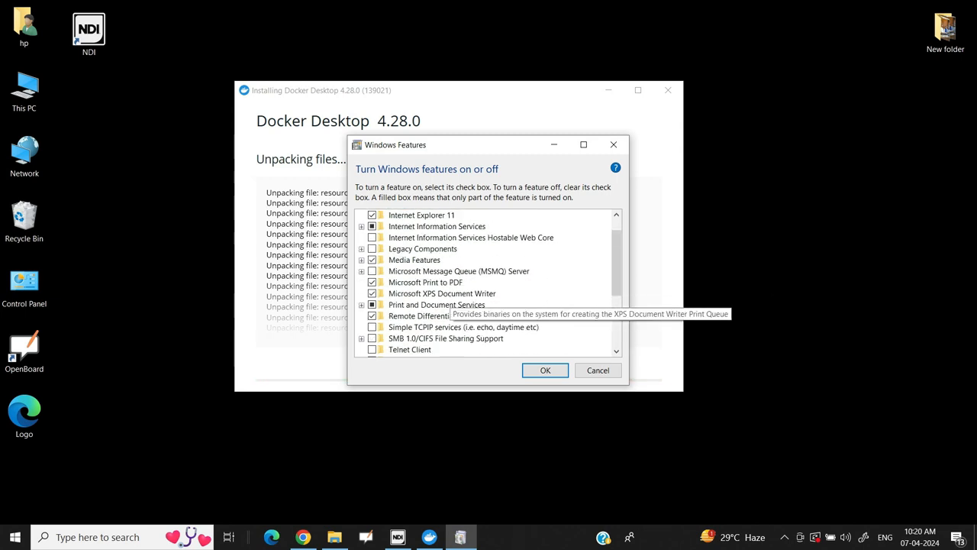
{"action": "scroll", "scroll_direction": "down", "scroll_amount": 3}
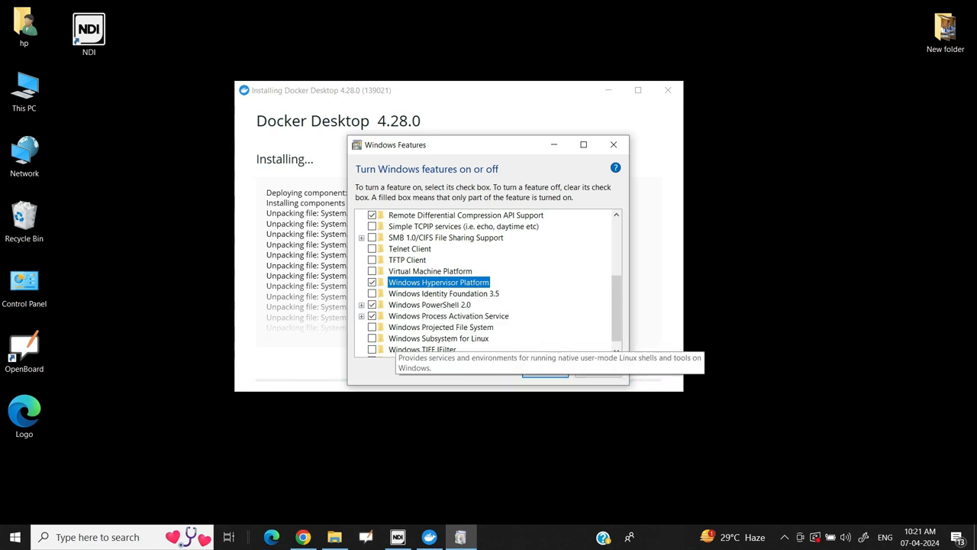
{"action": "left_click", "coordinate": [372, 338]}
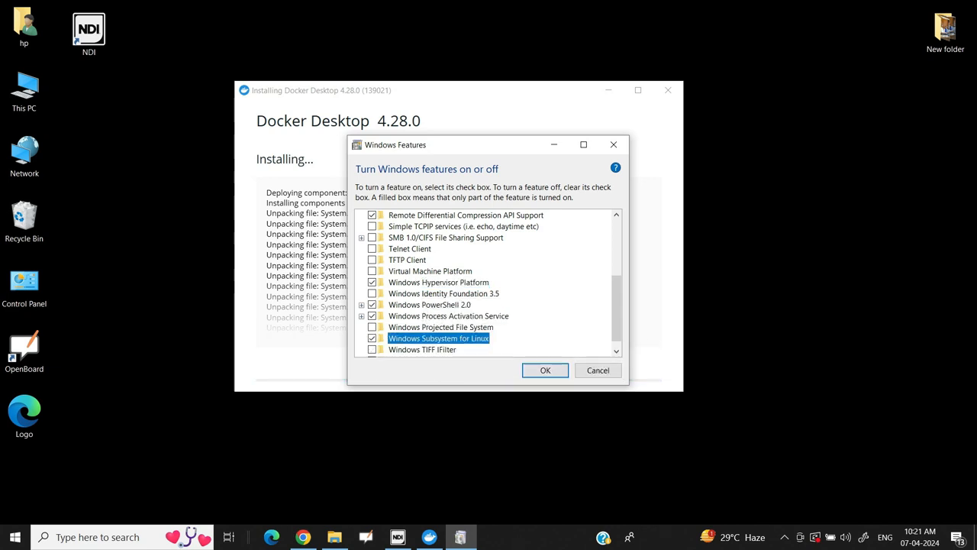
{"action": "scroll", "scroll_direction": "down", "scroll_amount": 3}
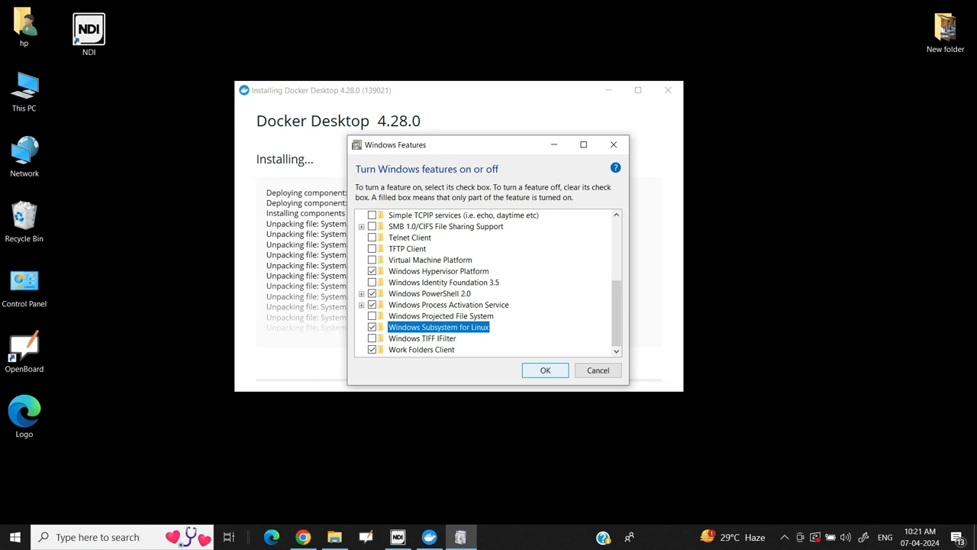
- Apply the Windows feature changes with OK while the installer completes
{"action": "left_click", "coordinate": [545, 370]}
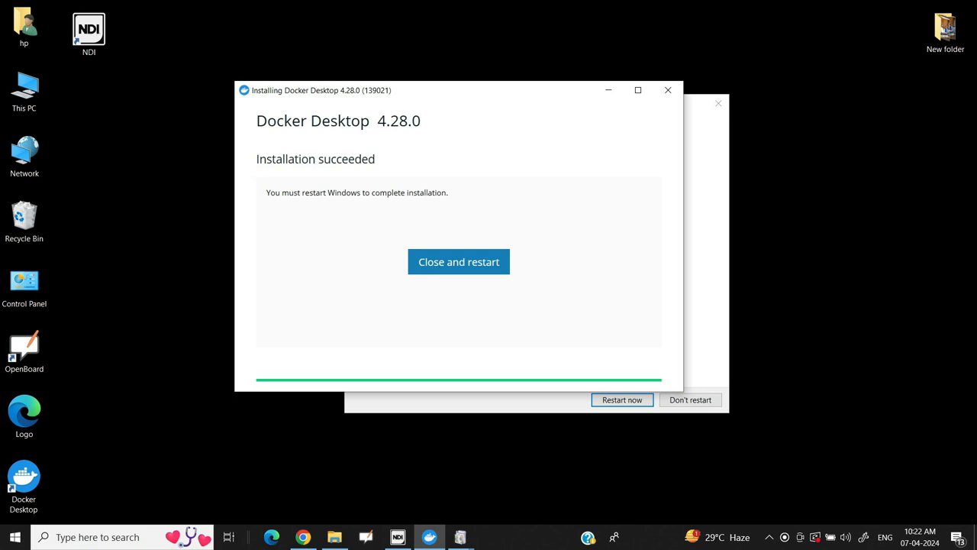
- Restart Windows from the installer, then finish setup with Use recommended settings
{"action": "left_click", "coordinate": [459, 261]}
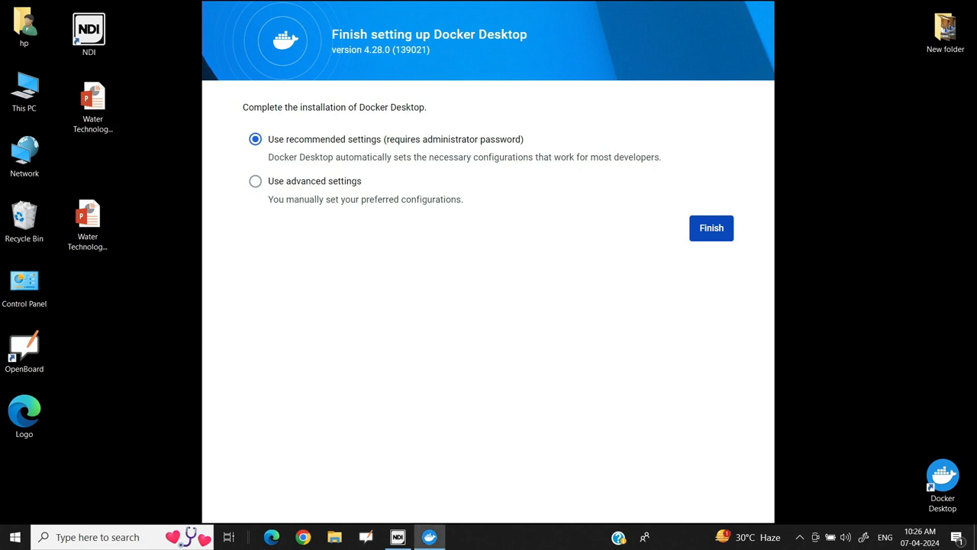
{"action": "left_click", "coordinate": [711, 228]}
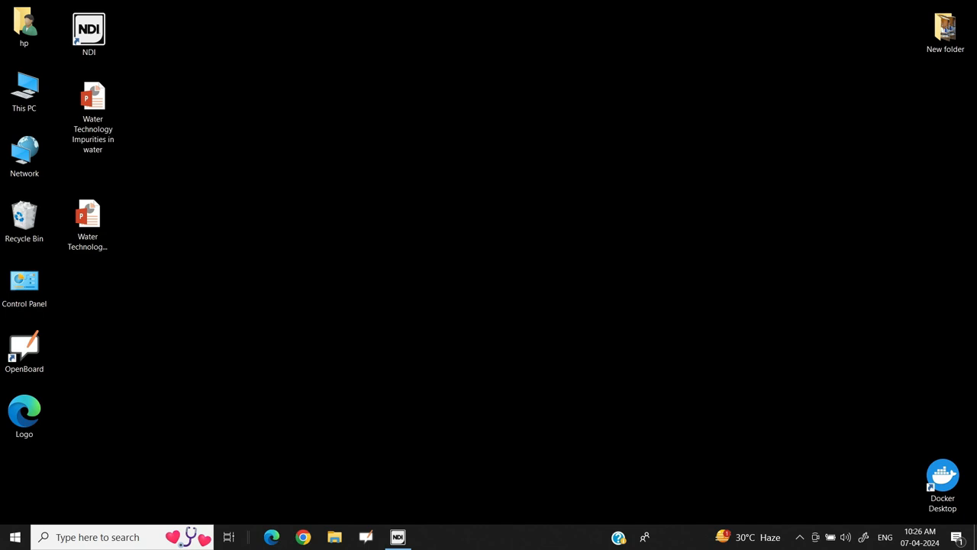
- Sign in to a Docker account in the browser and return to Docker Desktop's Welcome Survey
{"action": "left_click", "coordinate": [943, 478]}
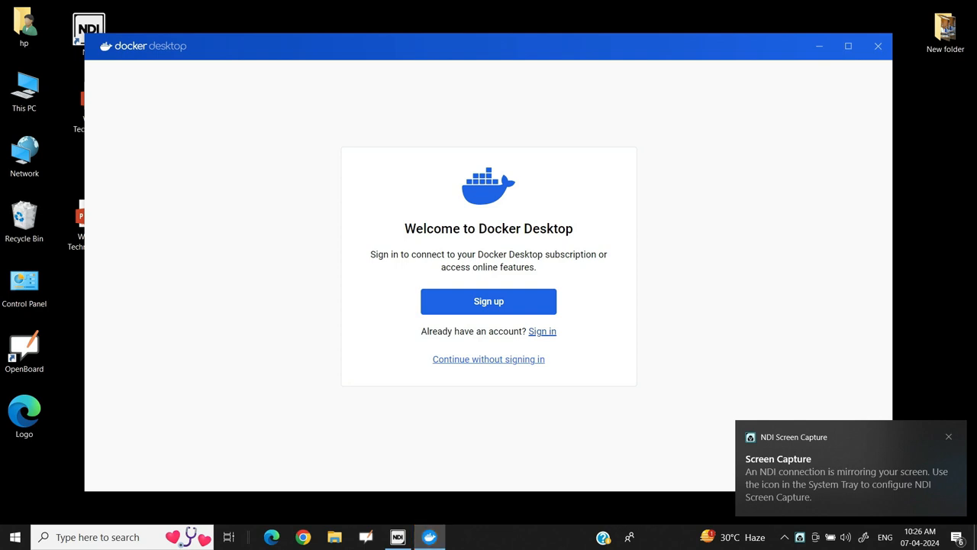
{"action": "left_click", "coordinate": [542, 331]}
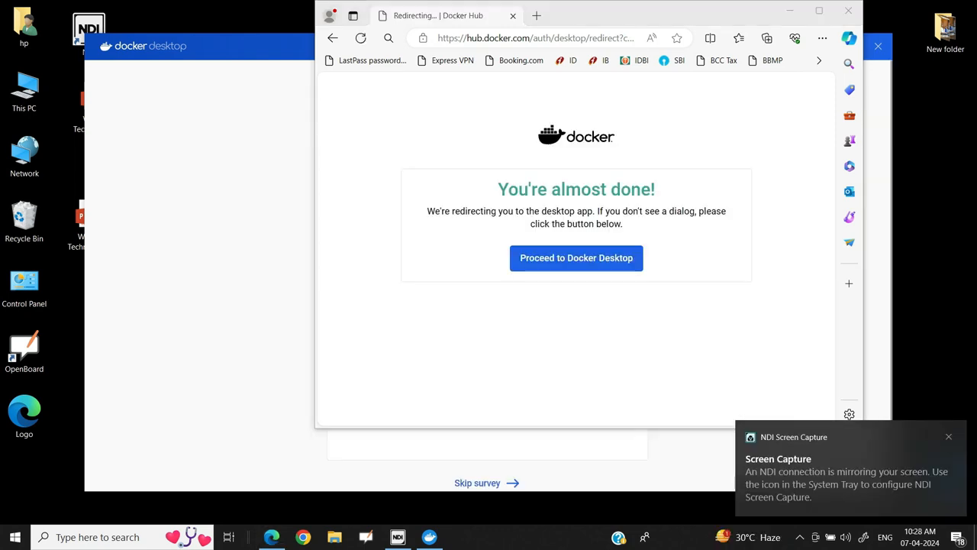
{"action": "left_click", "coordinate": [949, 436]}
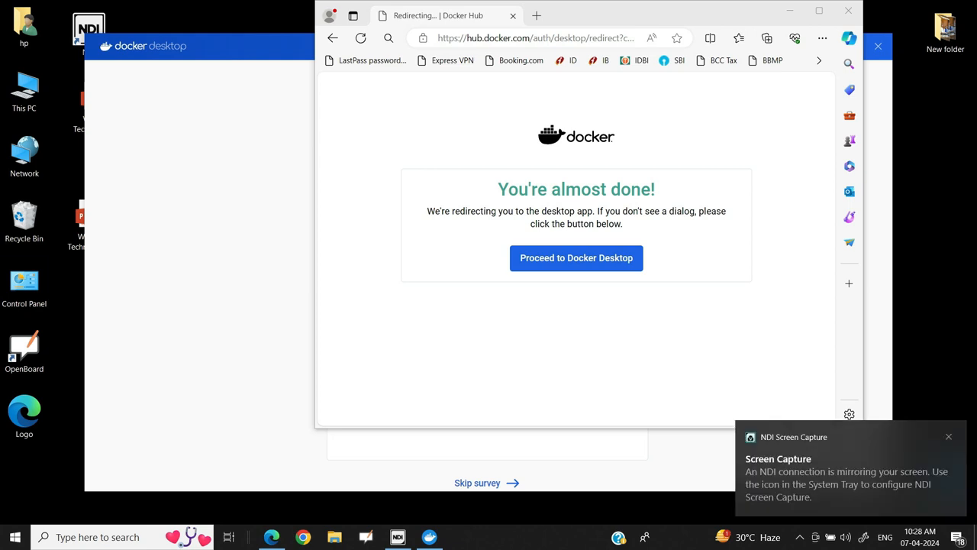
{"action": "left_click", "coordinate": [576, 258]}
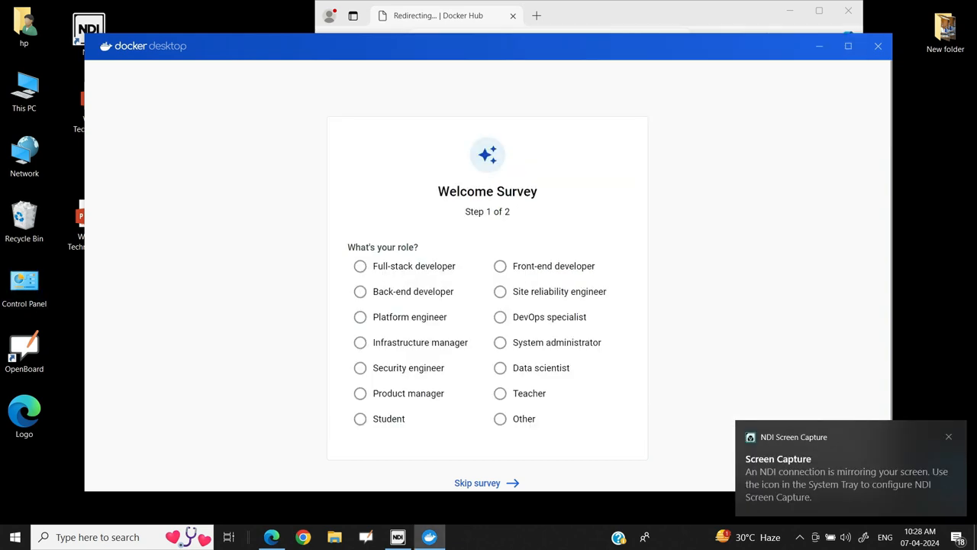
- Answer the survey with a role and Learning or teaching as intended use, then Continue
{"action": "left_click", "coordinate": [847, 46]}
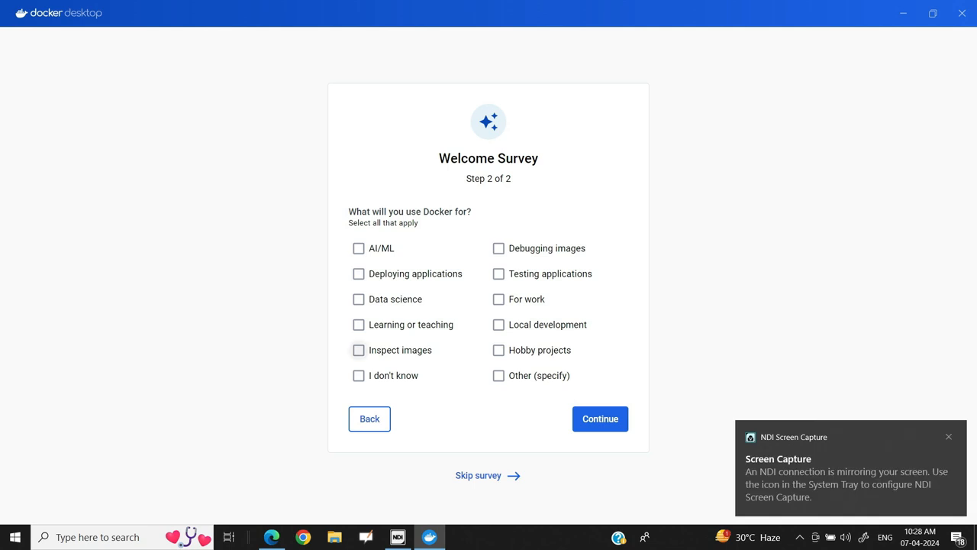
{"action": "left_click", "coordinate": [359, 324]}
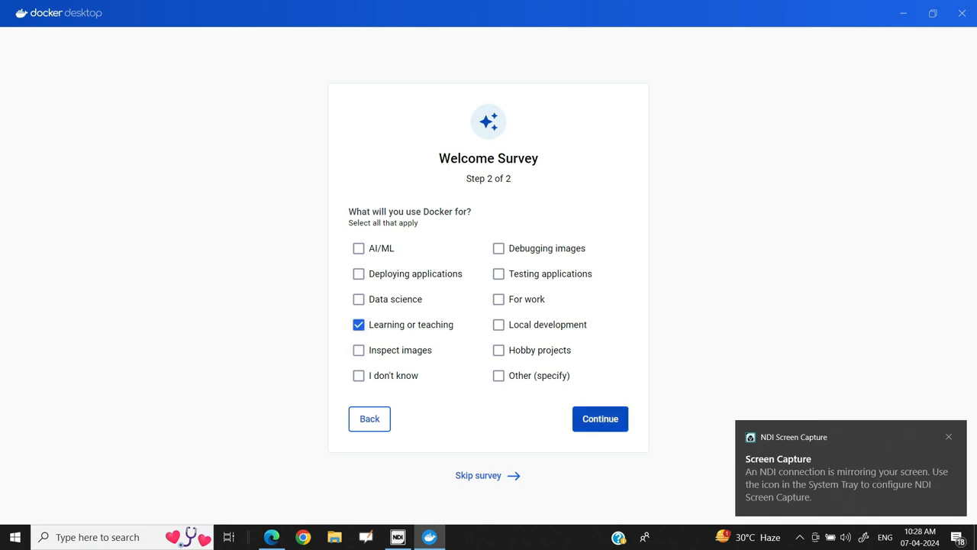
{"action": "left_click", "coordinate": [601, 418]}
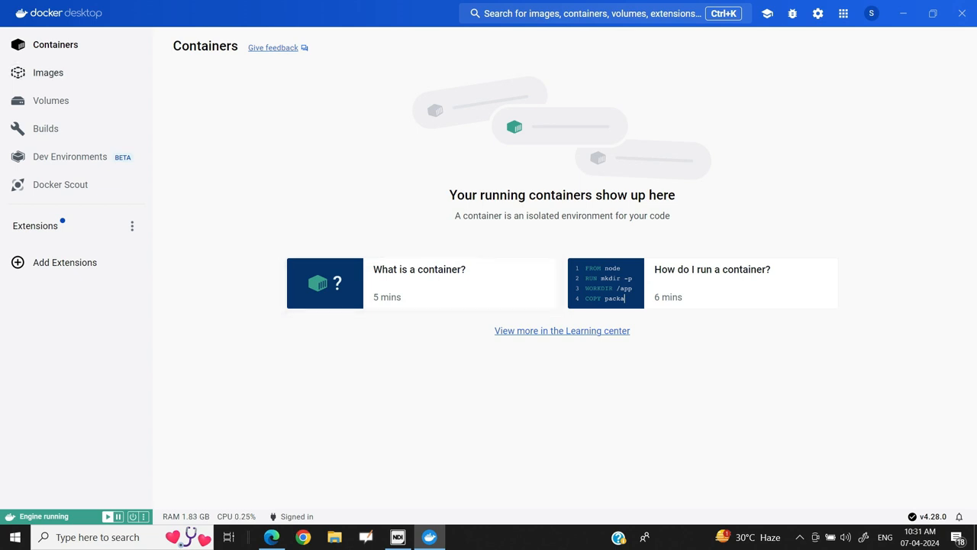
- Show the Images page's Hub view and focus its search box
{"action": "left_click", "coordinate": [48, 73]}
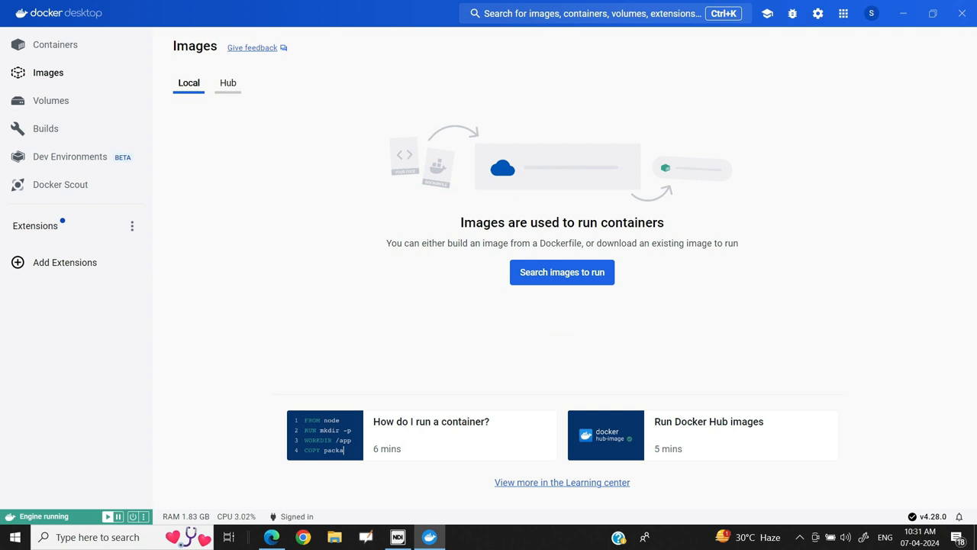
{"action": "left_click", "coordinate": [227, 83]}
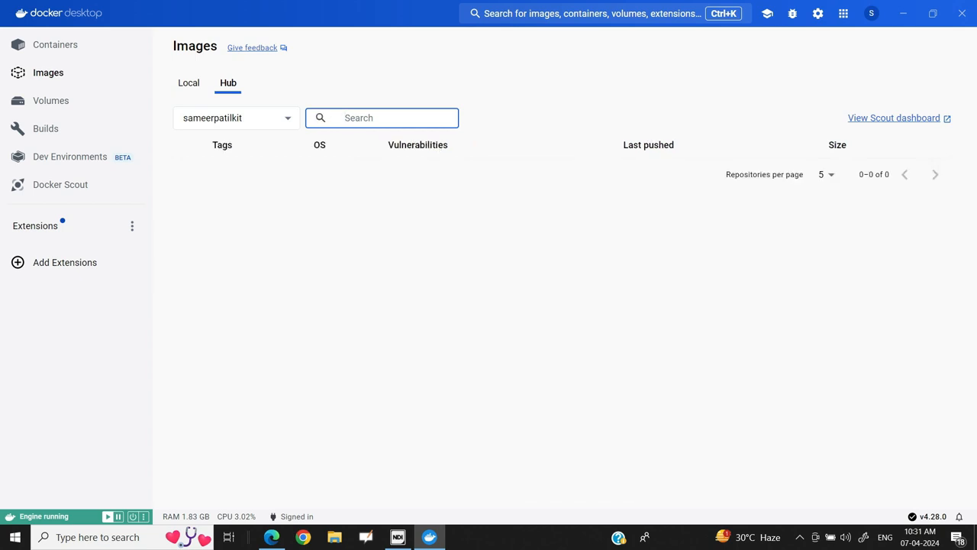
{"action": "left_click", "coordinate": [382, 118]}
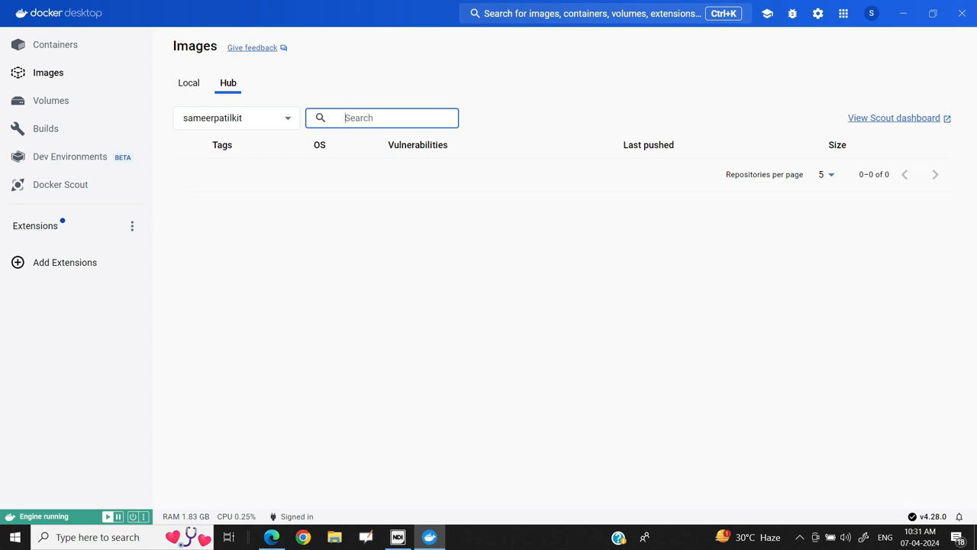
- Compare the Local images view and return to the Hub view's search box
{"action": "left_click", "coordinate": [189, 83]}
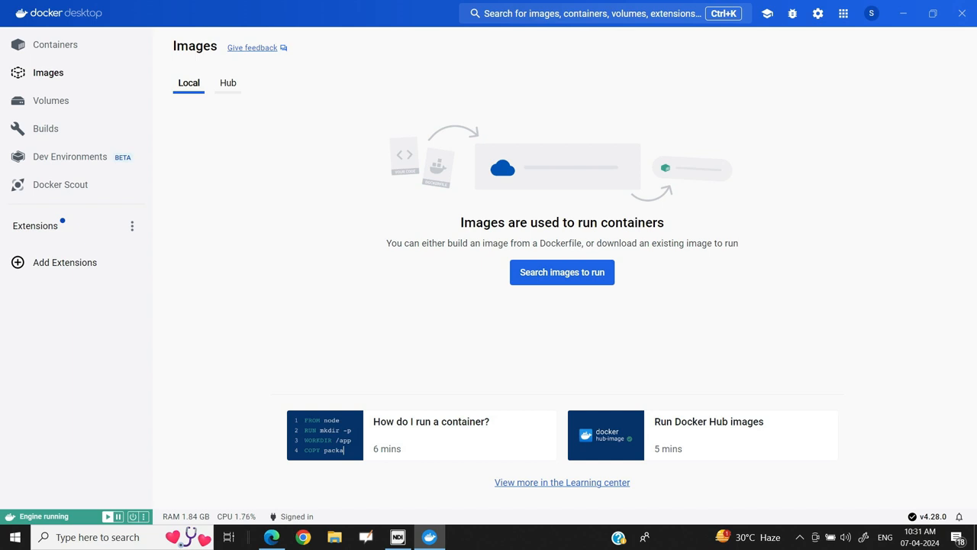
{"action": "left_click", "coordinate": [227, 83]}
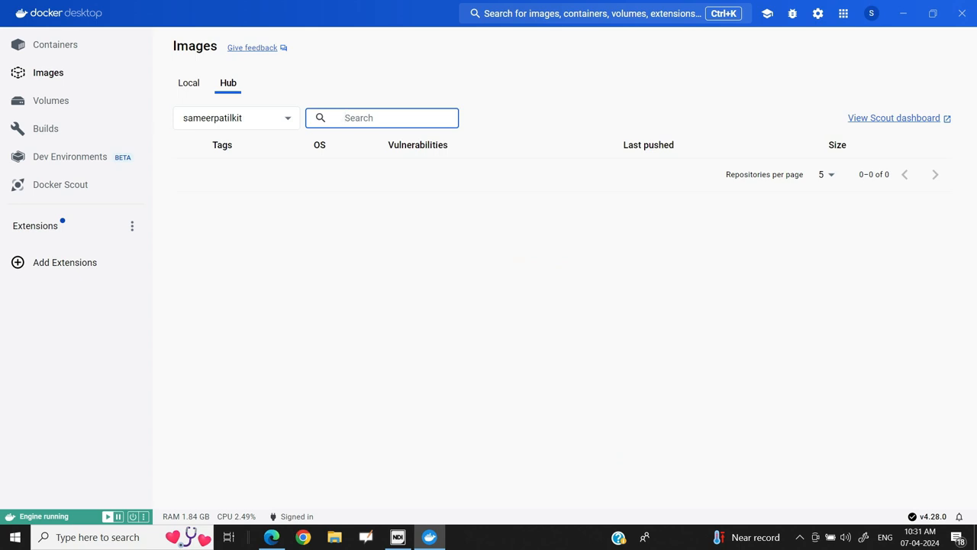
{"action": "left_click", "coordinate": [382, 118]}
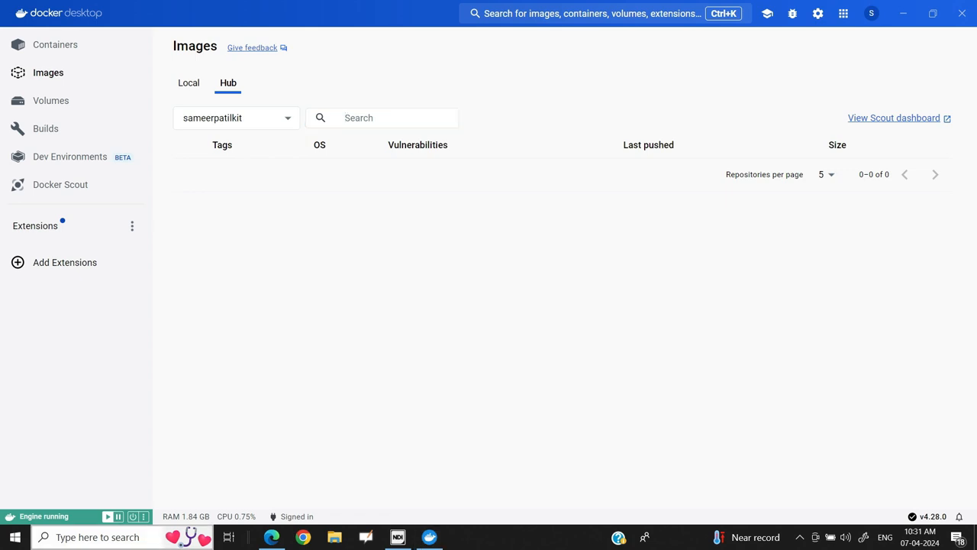
- Search Hub repositories for 'AP', 'apache' and 'htt' with no results, then clear the box
{"action": "left_click", "coordinate": [382, 117]}
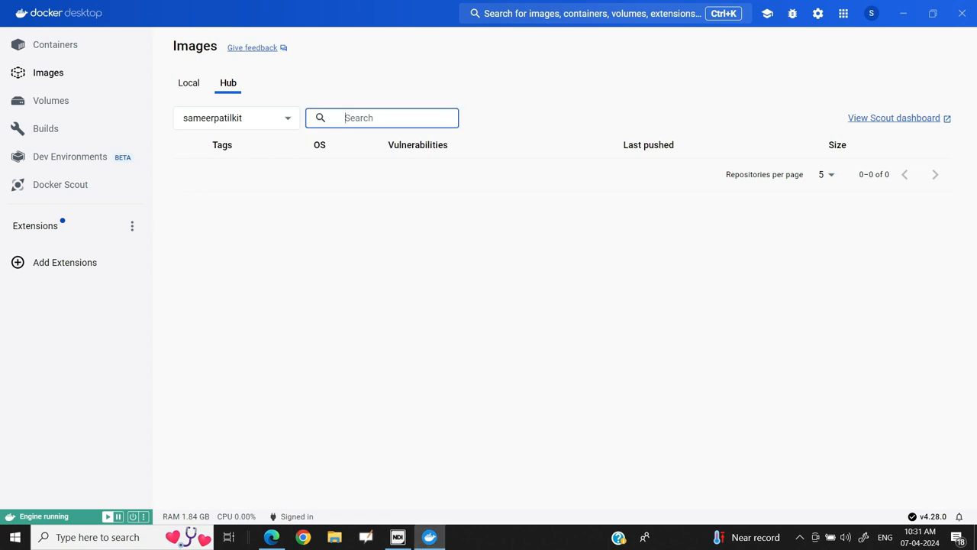
{"action": "type", "text": "AP"}
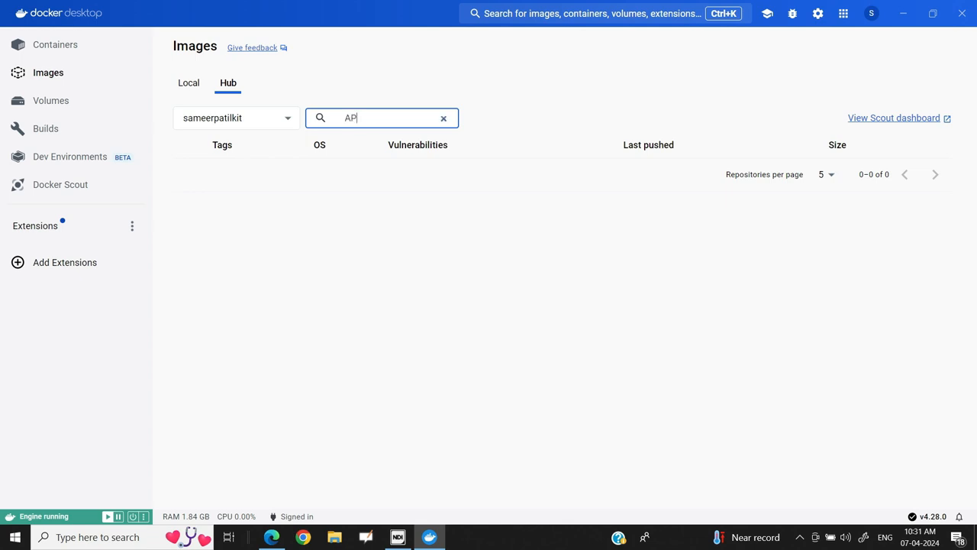
{"action": "left_click", "coordinate": [444, 118]}
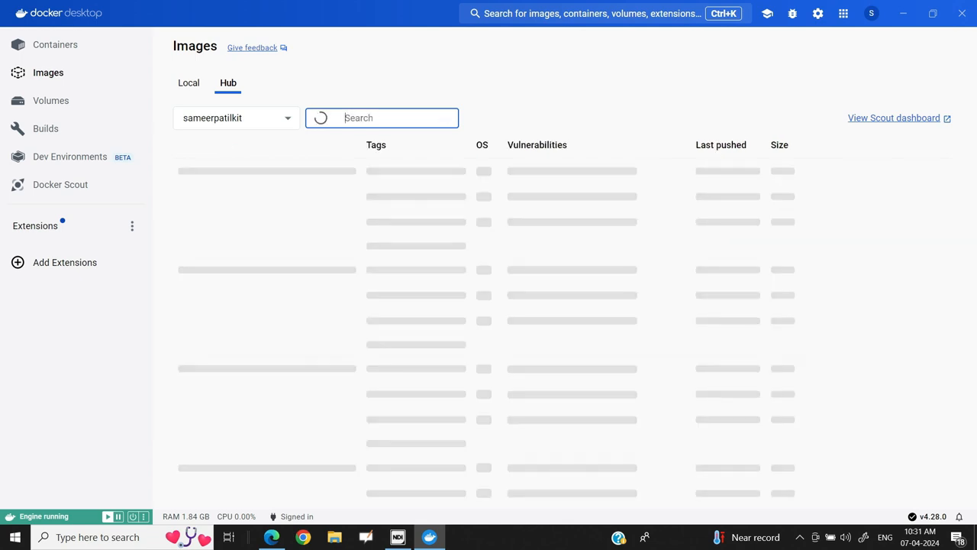
{"action": "type", "text": "apache"}
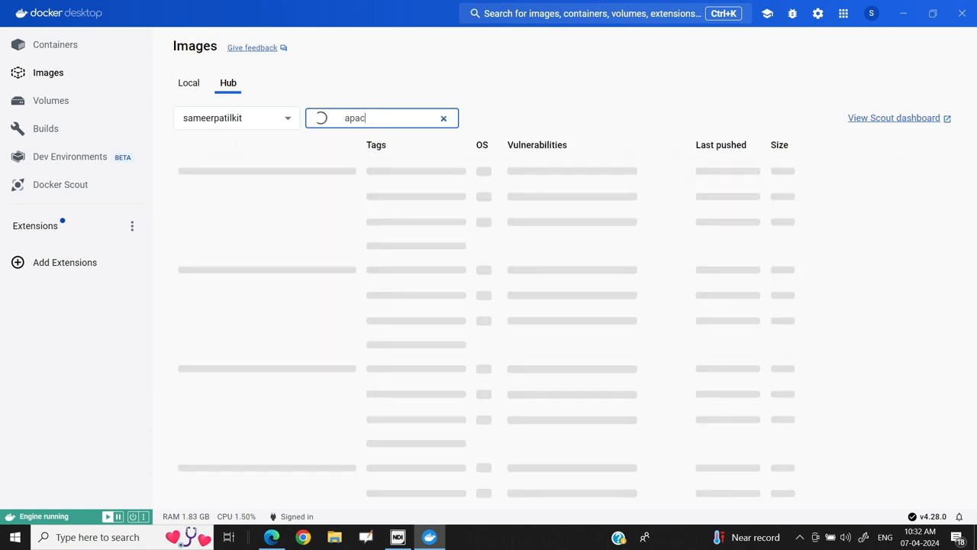
{"action": "type", "text": "http"}
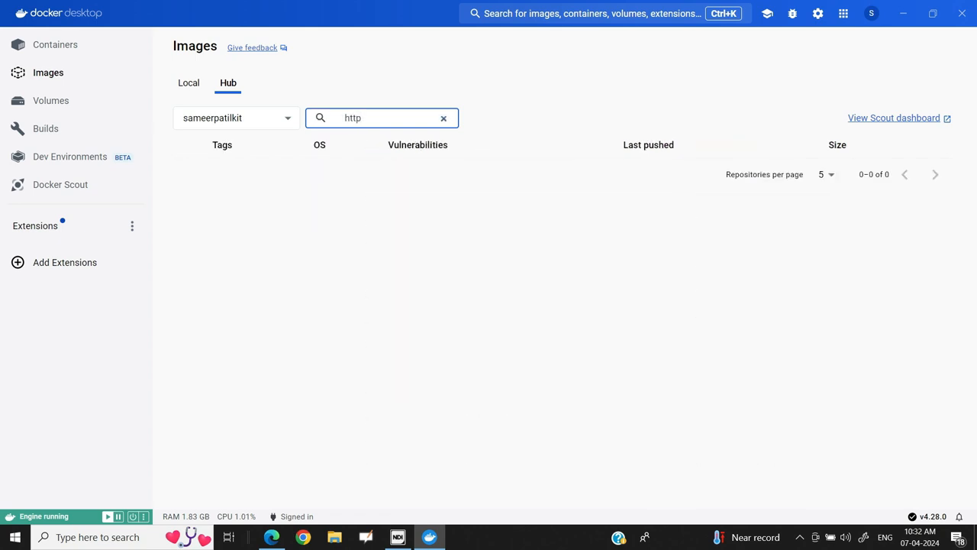
{"action": "left_click", "coordinate": [444, 118]}
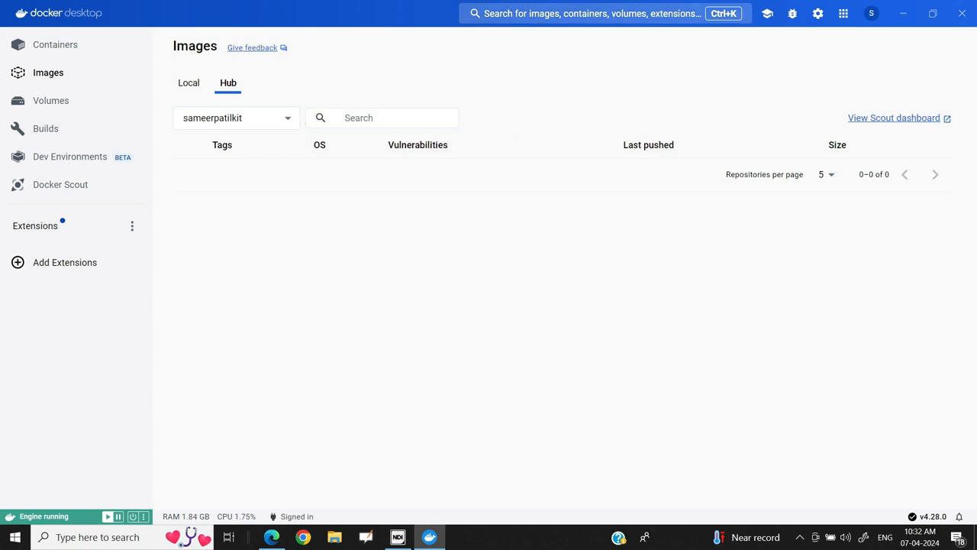
- Switch to the global Ctrl+K search suggesting images like nginx and postgres
{"action": "left_click", "coordinate": [595, 12]}
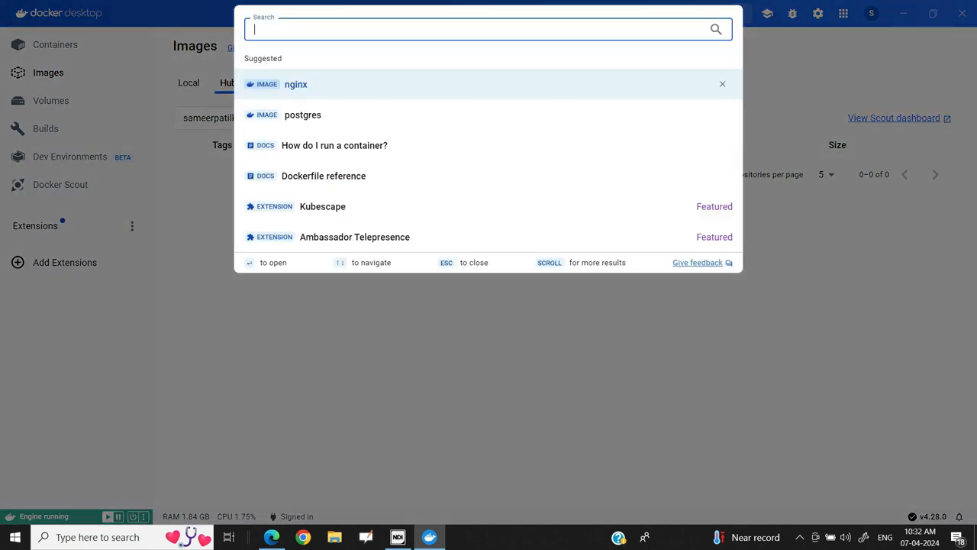
- Search Docker Hub for 'http' so httpd appears first among the image results
{"action": "key", "text": "Escape"}
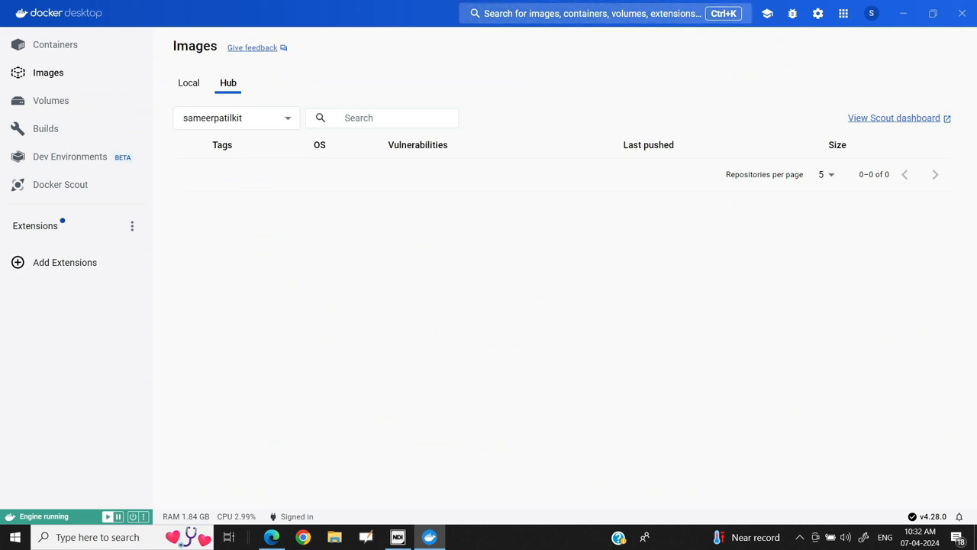
{"action": "left_click", "coordinate": [592, 13]}
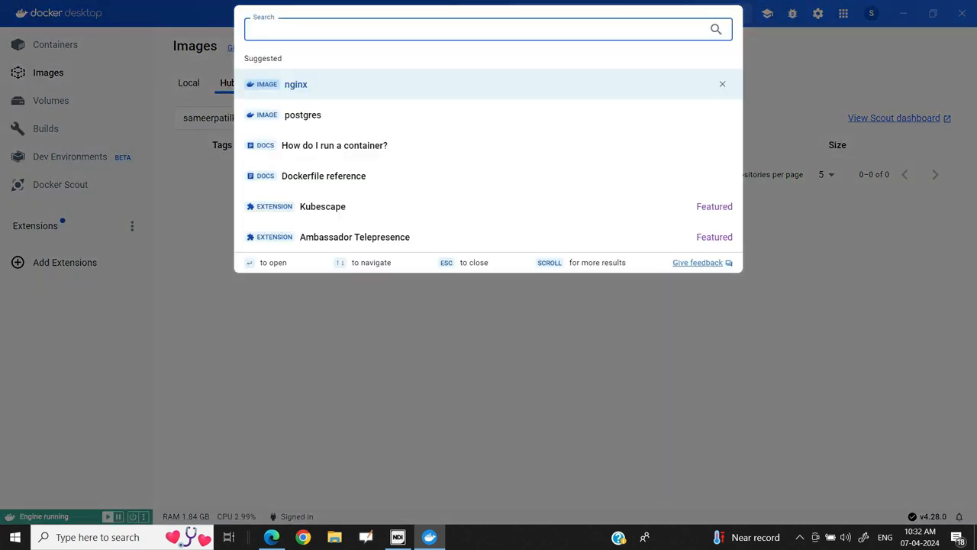
{"action": "type", "text": "http"}
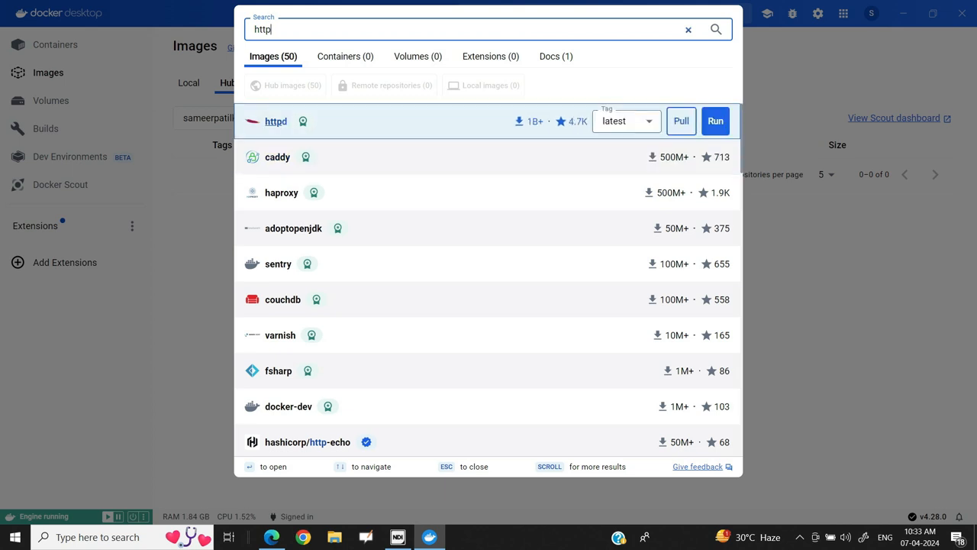
- Pull the httpd:latest image from the search results and wait for the download
{"action": "left_click", "coordinate": [626, 121]}
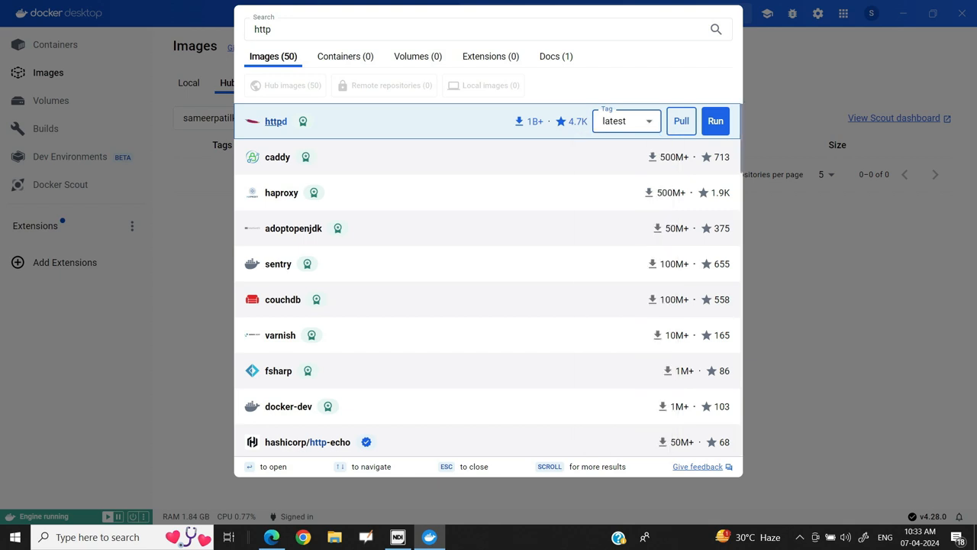
{"action": "left_click", "coordinate": [625, 120]}
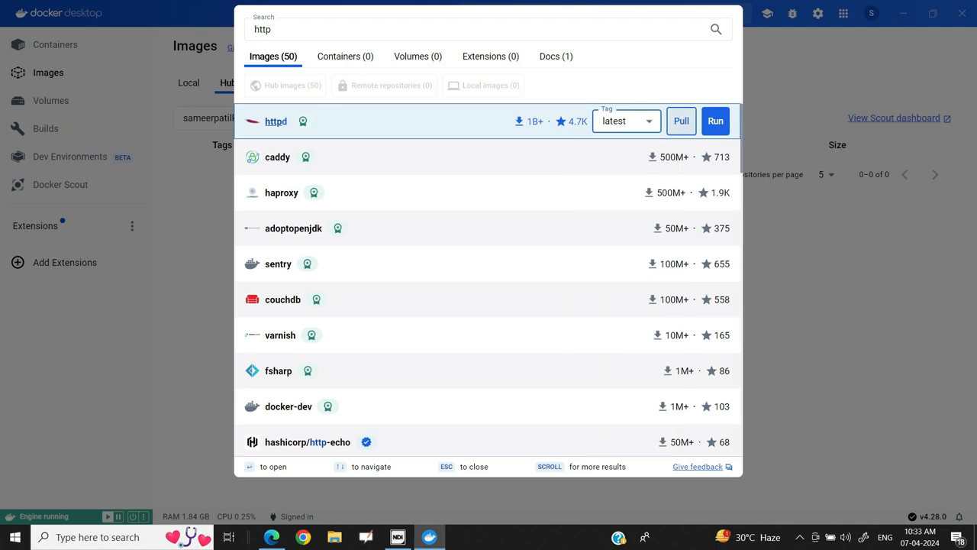
{"action": "left_click", "coordinate": [681, 120]}
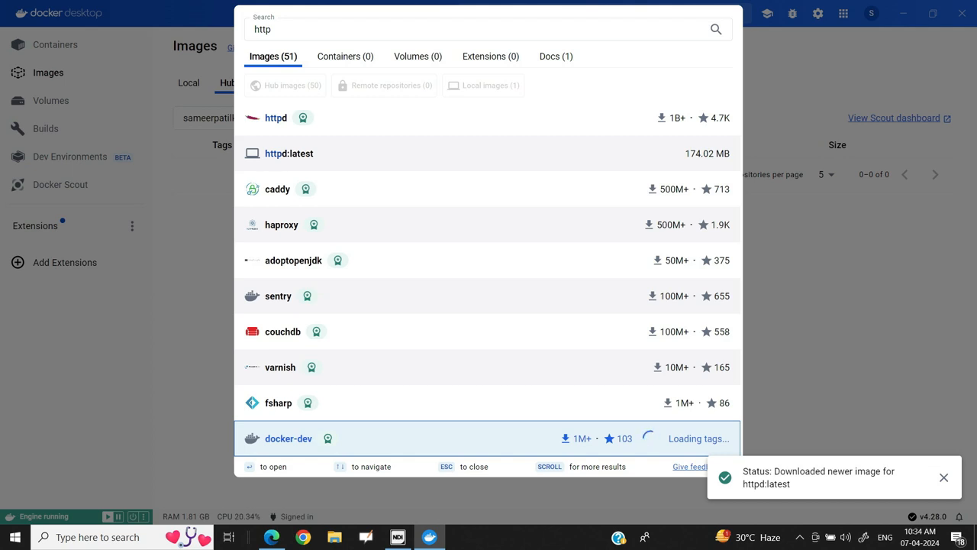
- Confirm httpd latest shows as Unused in Local Images and that no containers exist yet
{"action": "key", "text": "Escape"}
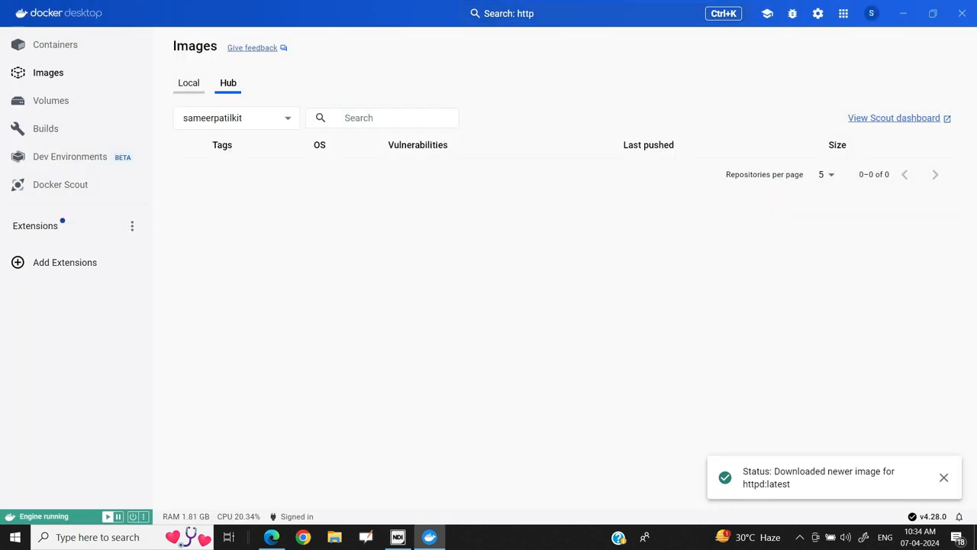
{"action": "left_click", "coordinate": [189, 83]}
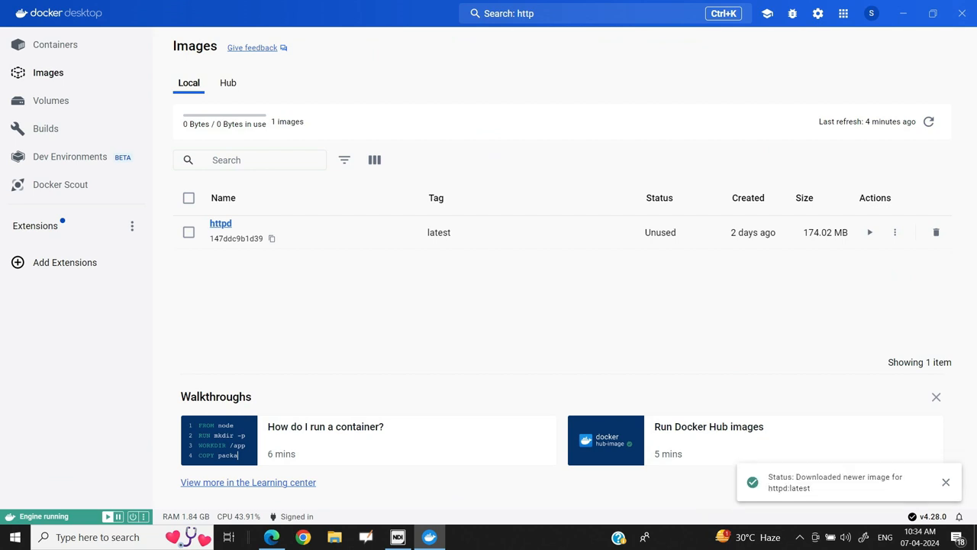
{"action": "left_click", "coordinate": [946, 482]}
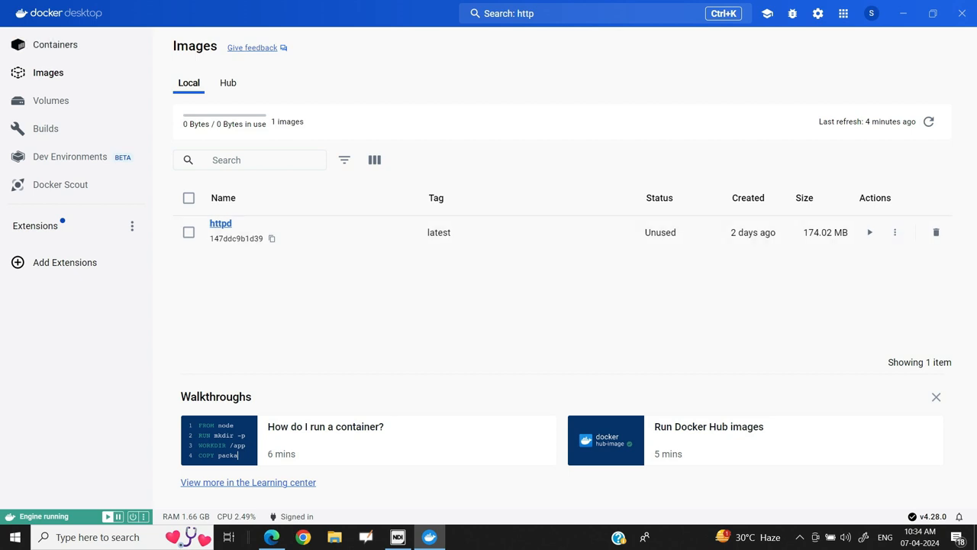
{"action": "left_click", "coordinate": [55, 44]}
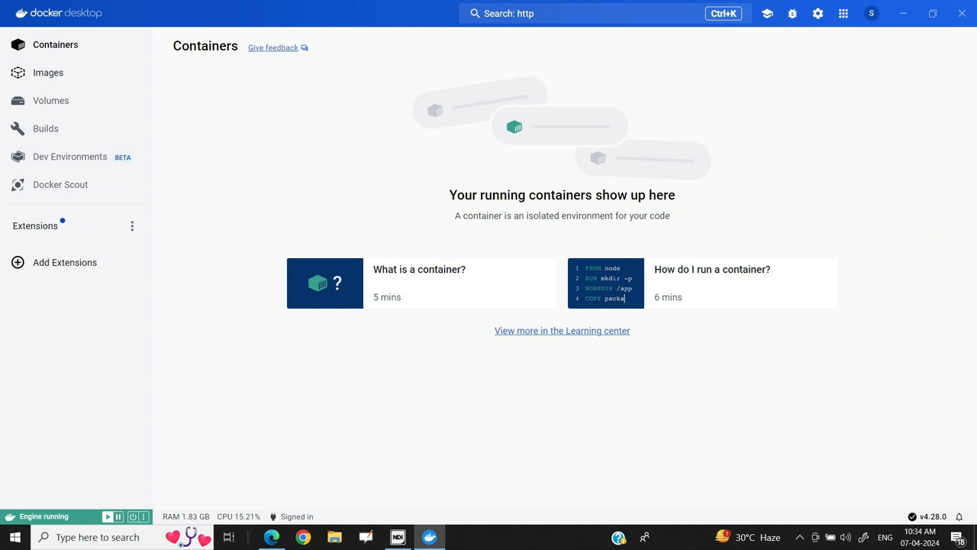
{"action": "left_click", "coordinate": [48, 73]}
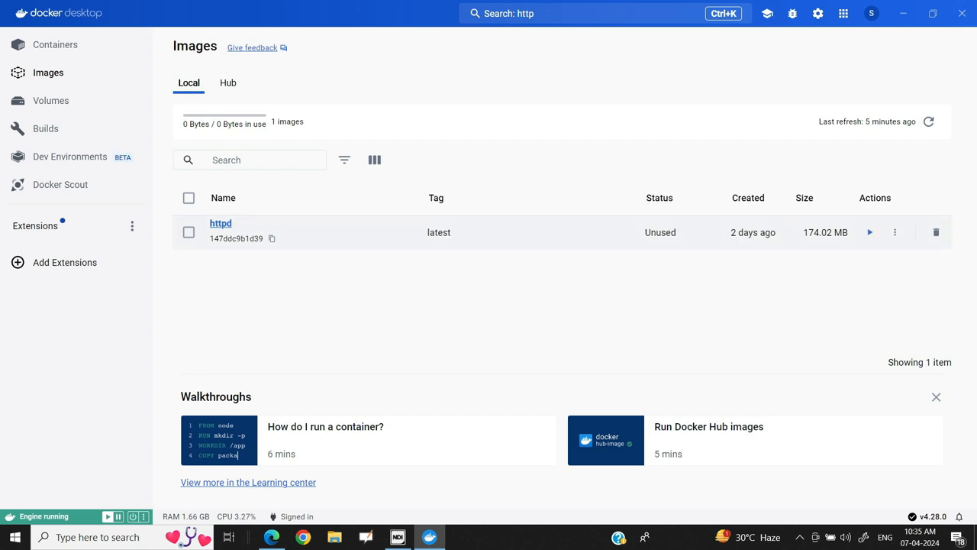
{"action": "mouse_move", "coordinate": [870, 233]}
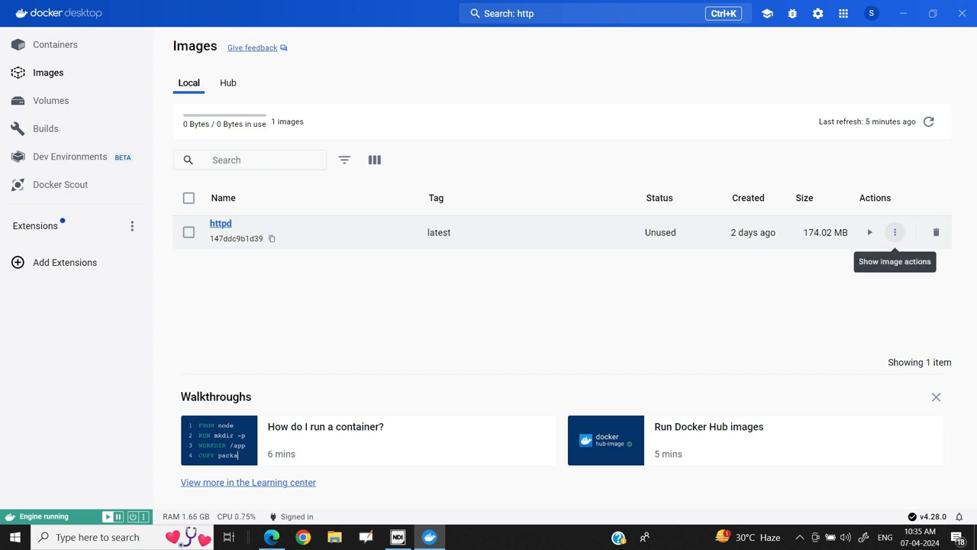
- Start running a new container from httpd:latest and show its optional settings
{"action": "left_click", "coordinate": [895, 232]}
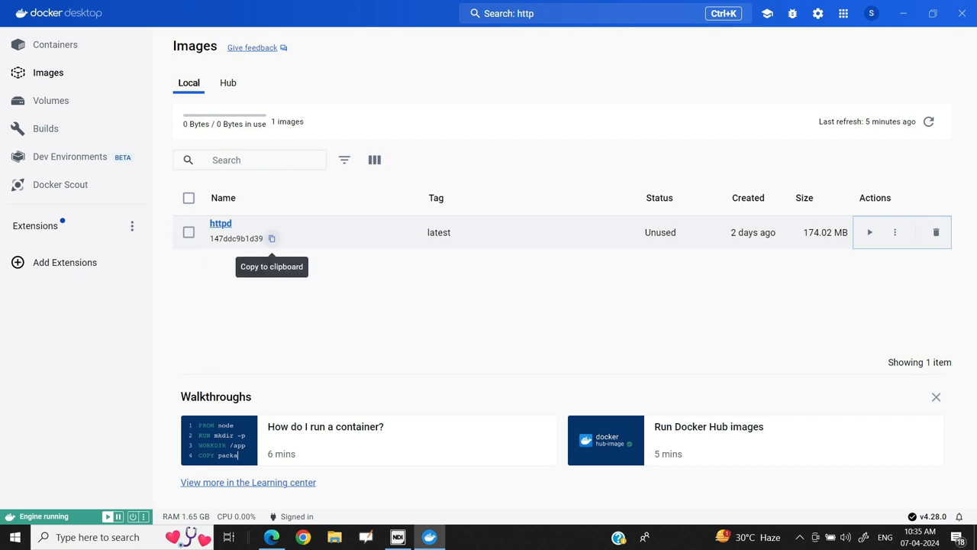
{"action": "mouse_move", "coordinate": [895, 232]}
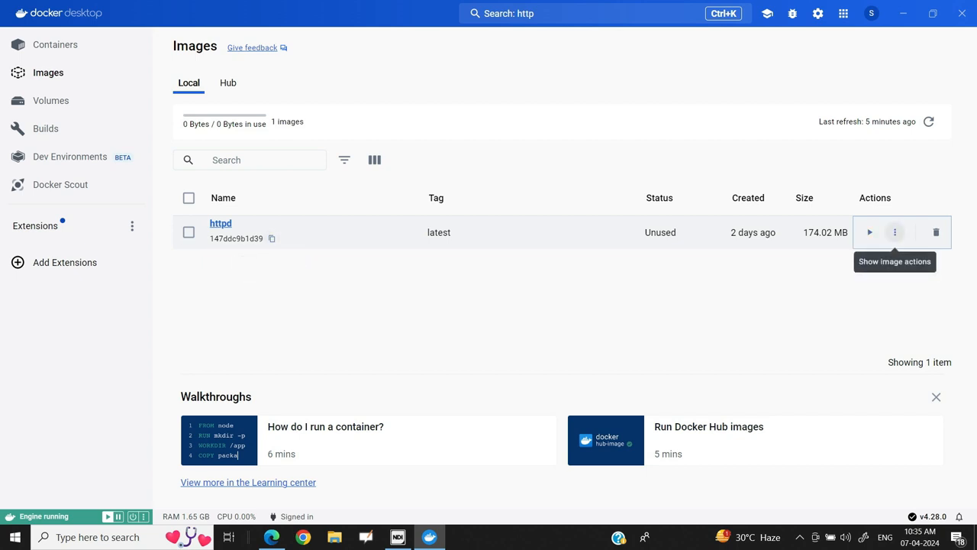
{"action": "left_click", "coordinate": [870, 232]}
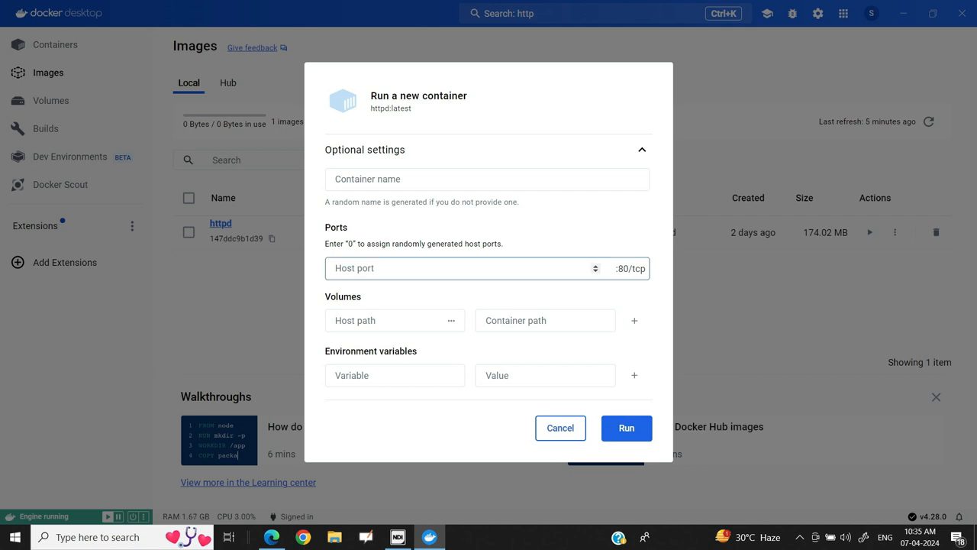
- Run the httpd container with host port 9000 mapped to container port 80
{"action": "left_click", "coordinate": [466, 268]}
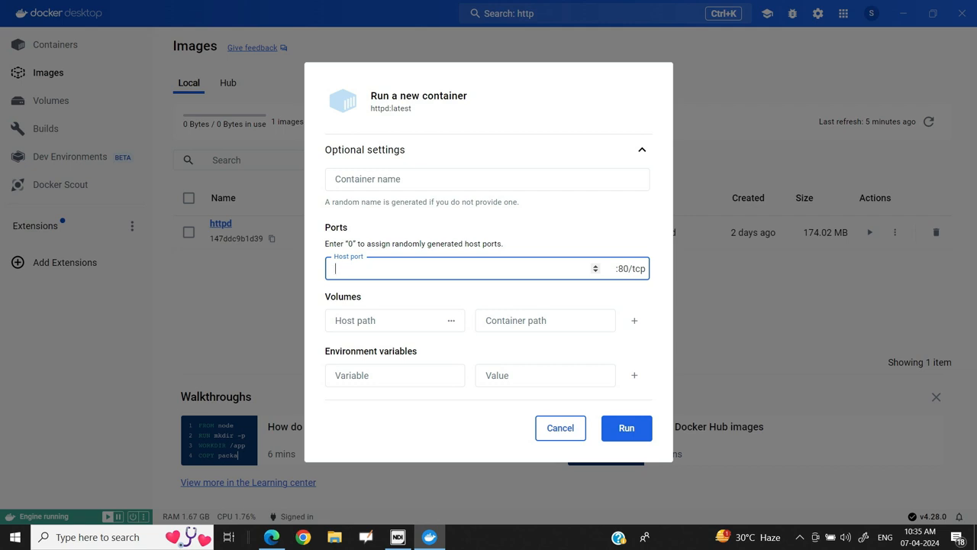
{"action": "type", "text": "0"}
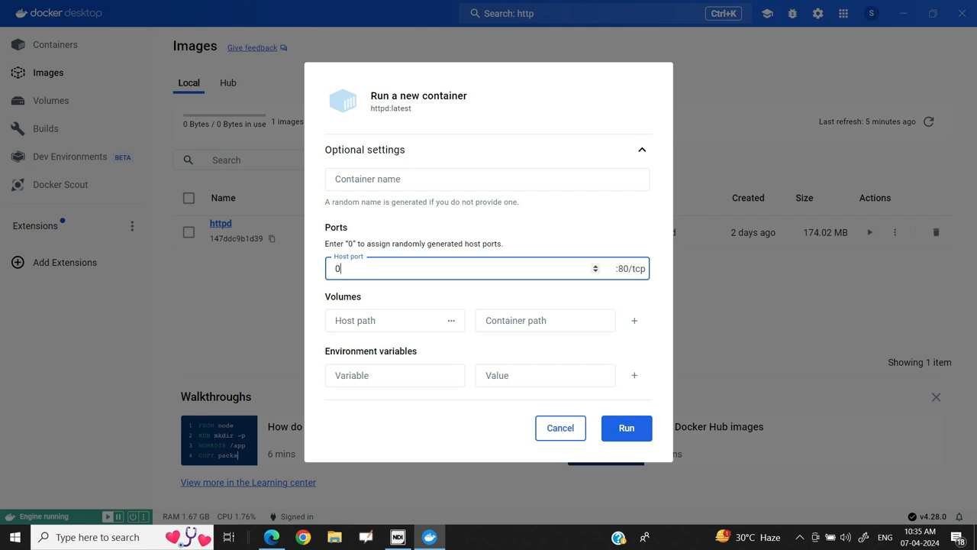
{"action": "key", "text": "Backspace"}
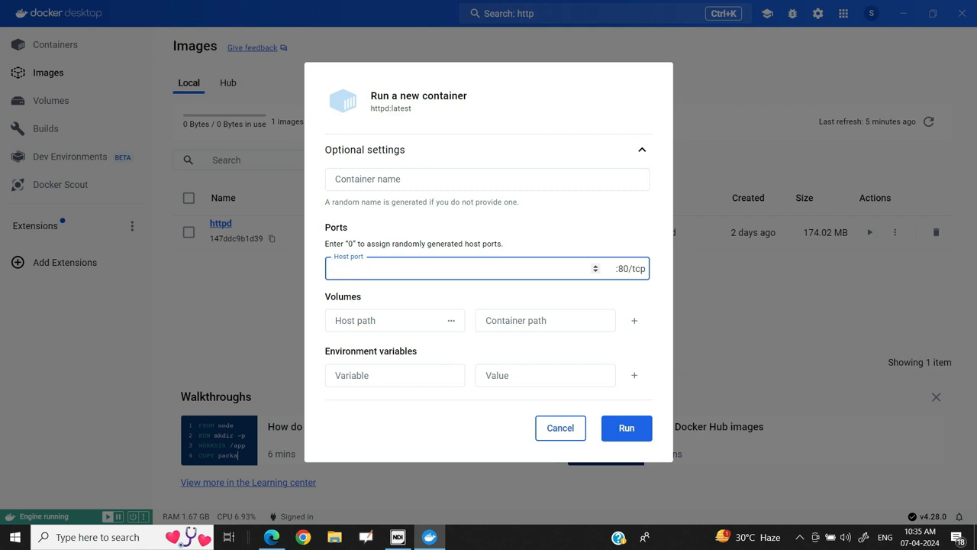
{"action": "type", "text": "9000"}
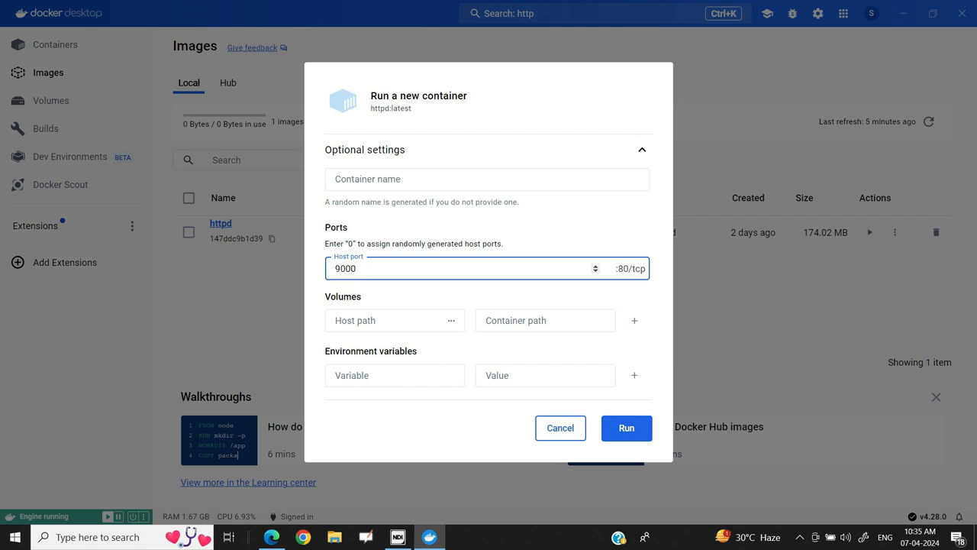
{"action": "left_click", "coordinate": [626, 428]}
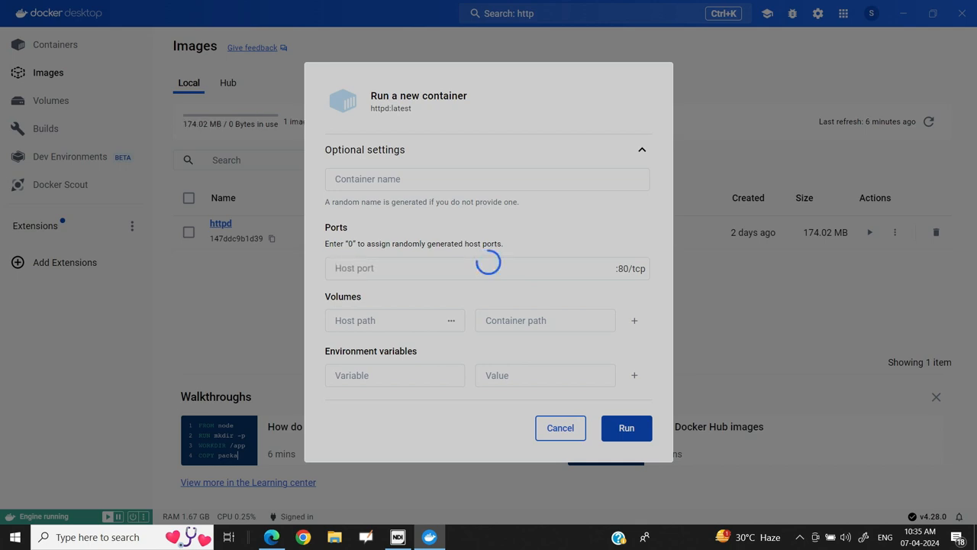
{"action": "left_click", "coordinate": [626, 428]}
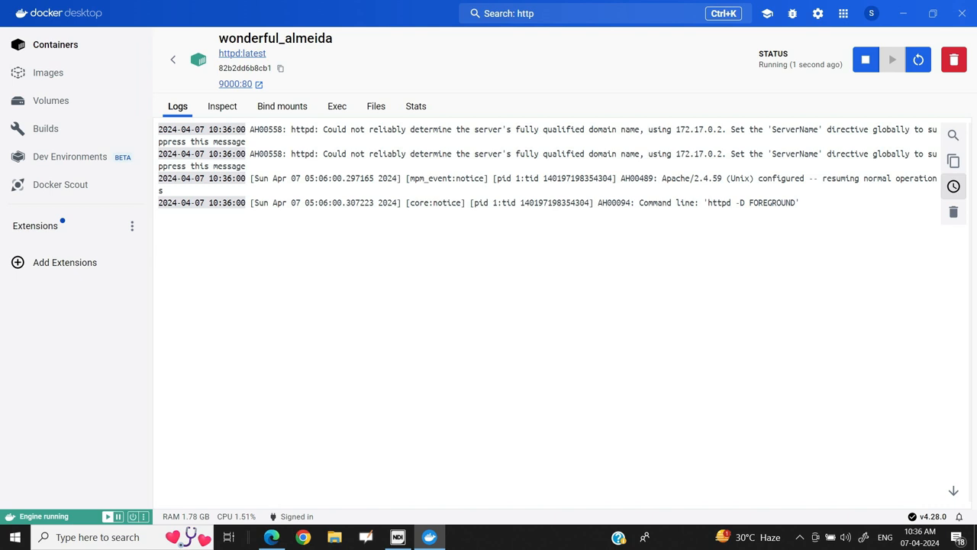
{"action": "mouse_move", "coordinate": [235, 83]}
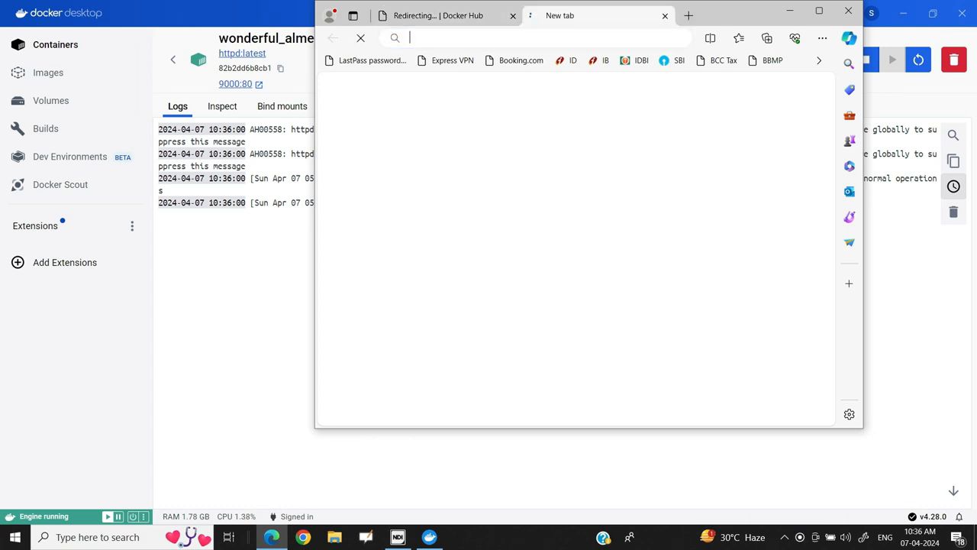
- Enter a localhost address for port 9000 in the new Edge tab's address bar
{"action": "type", "text": "localhost:8080"}
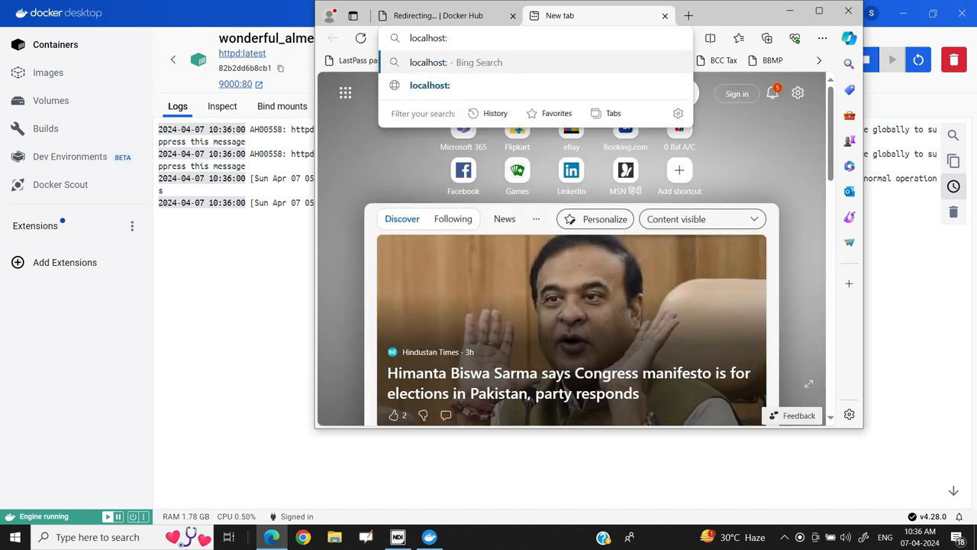
{"action": "type", "text": "90"}
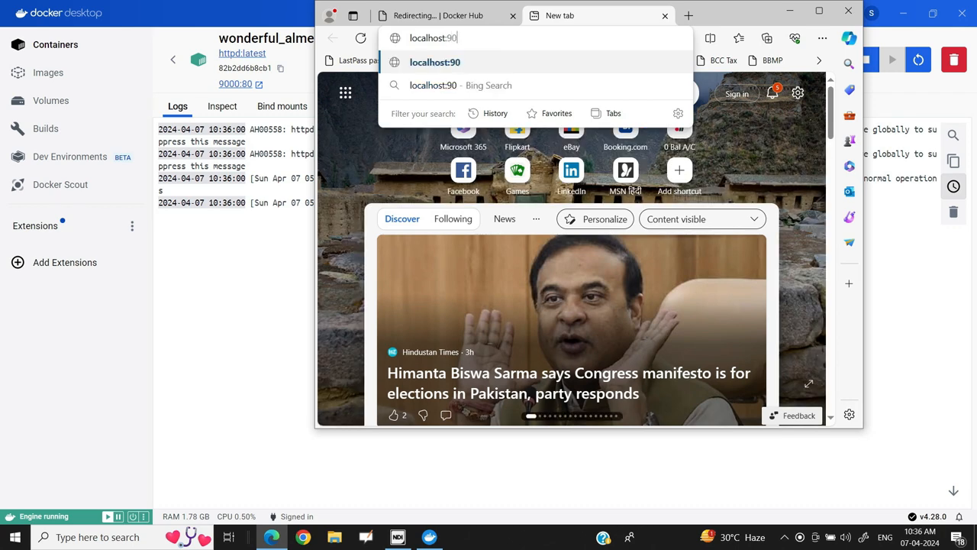